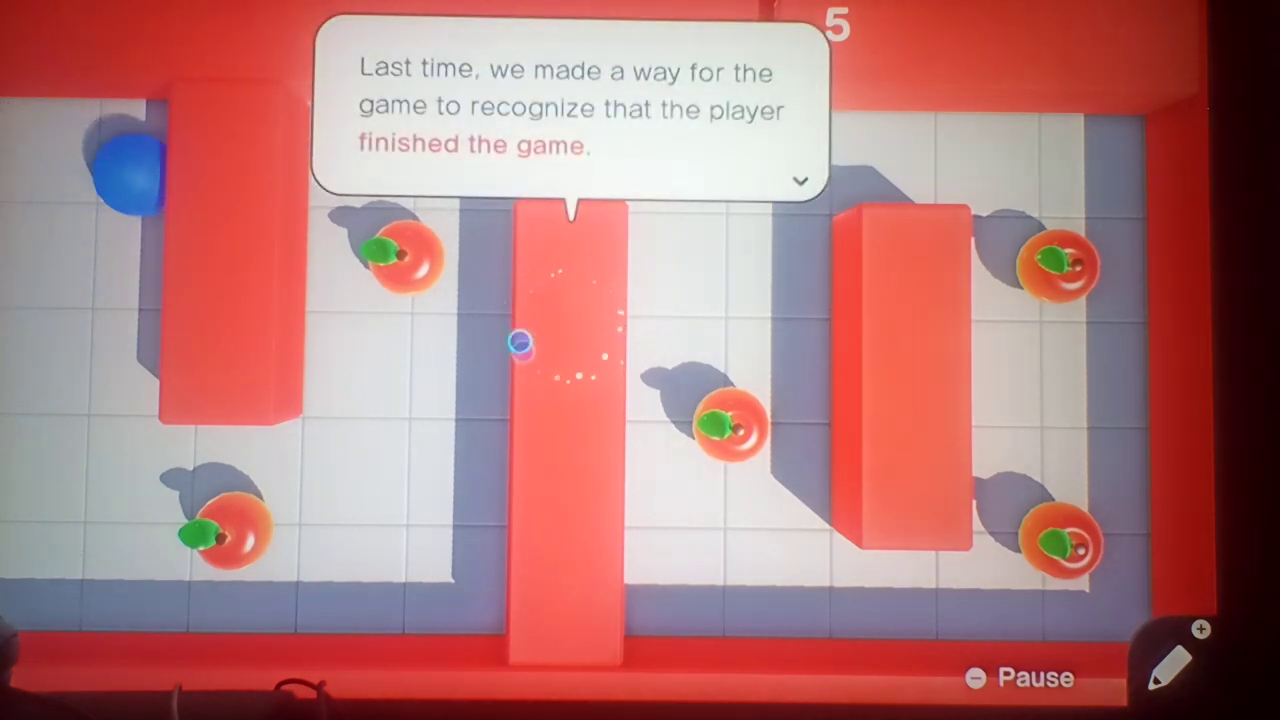
Advance the tutorial dialogue to reach the apple game's Nodon program screen.
click(800, 181)
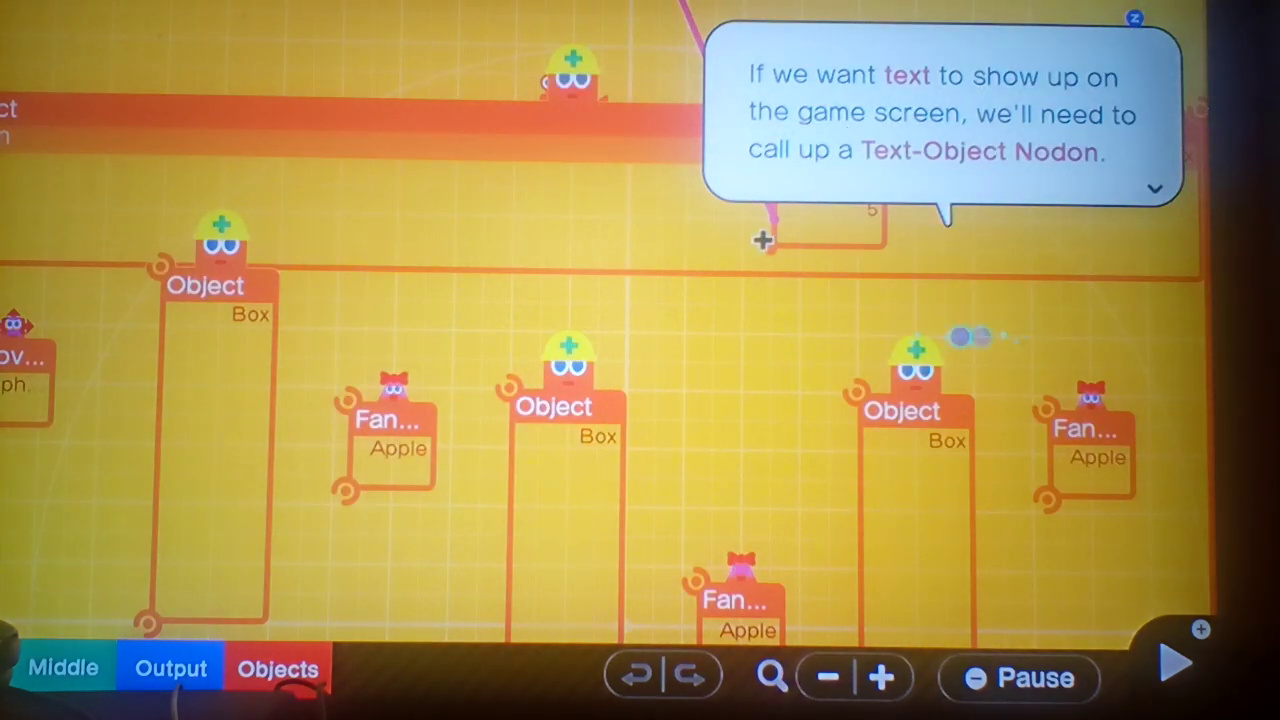
Place a Text-Object Nodon from Special Objects onto the program screen.
click(277, 668)
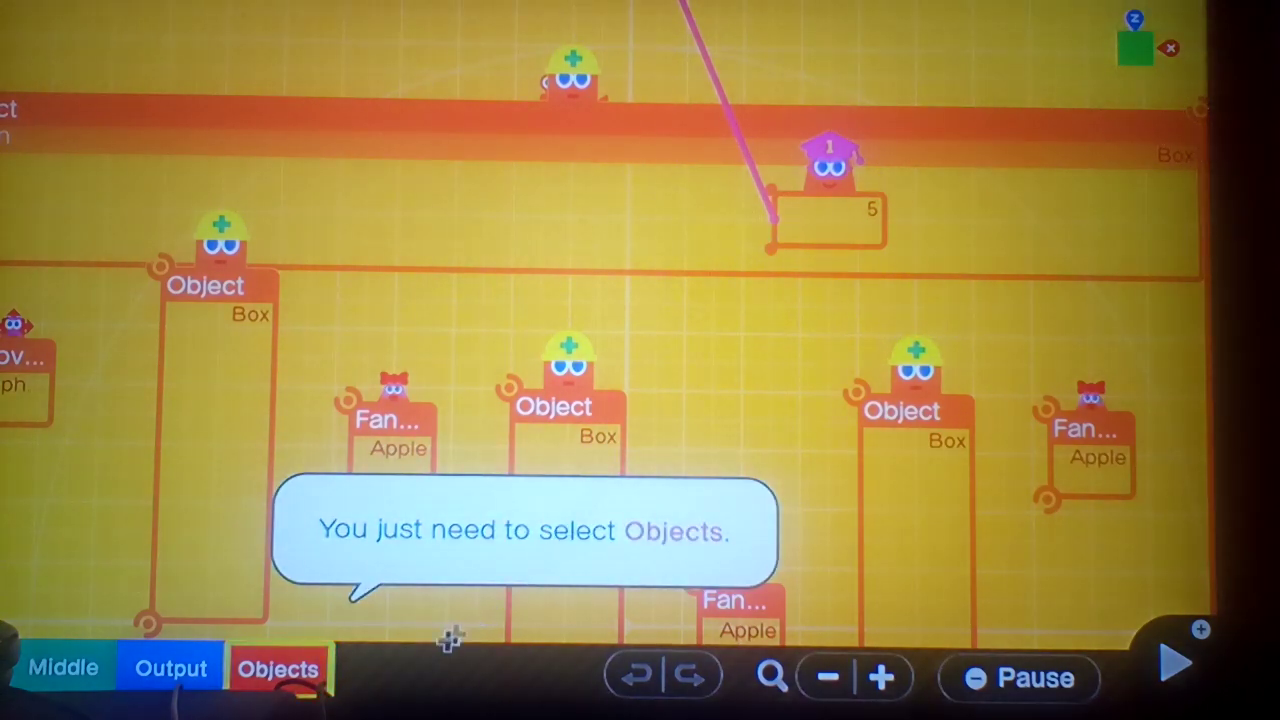
click(278, 668)
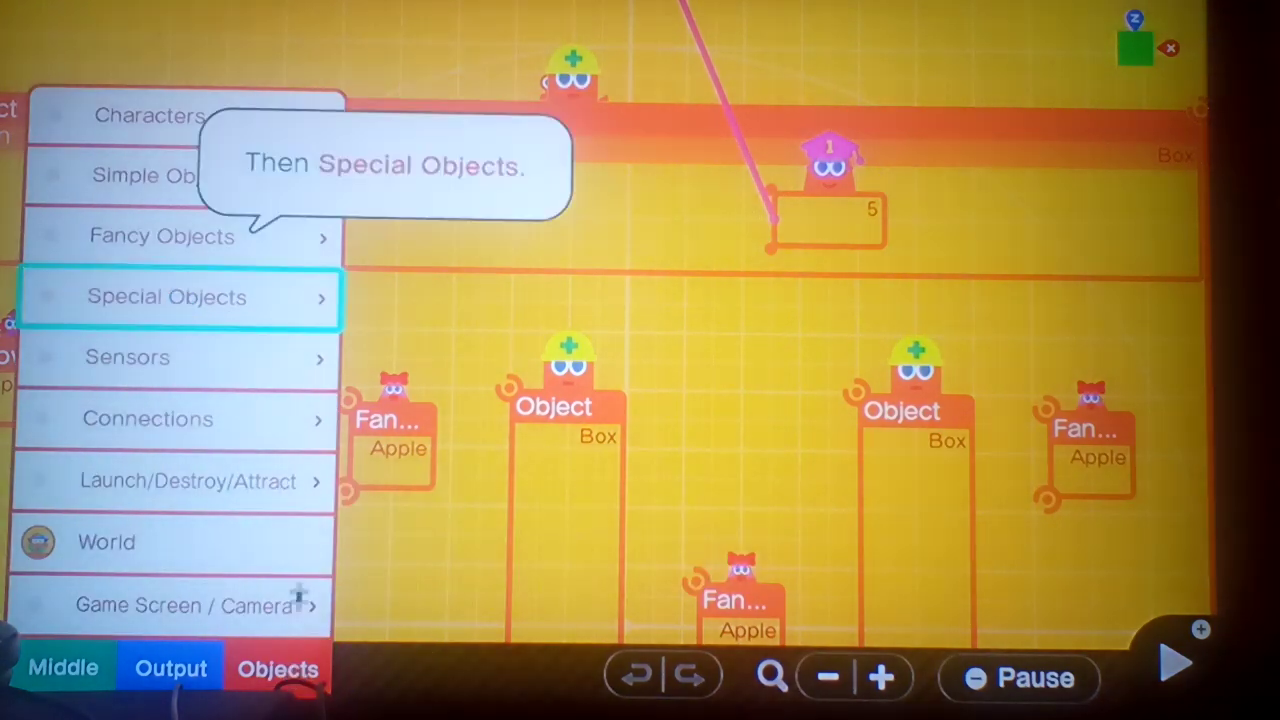
click(167, 296)
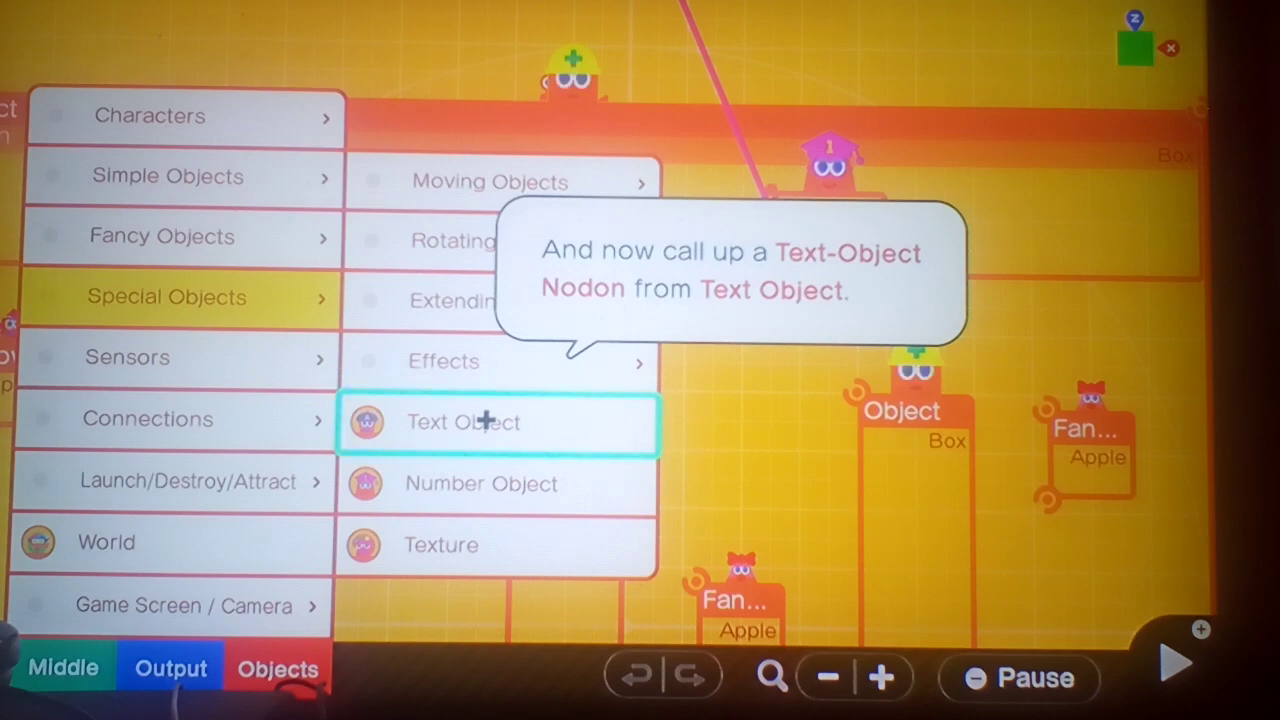
click(497, 422)
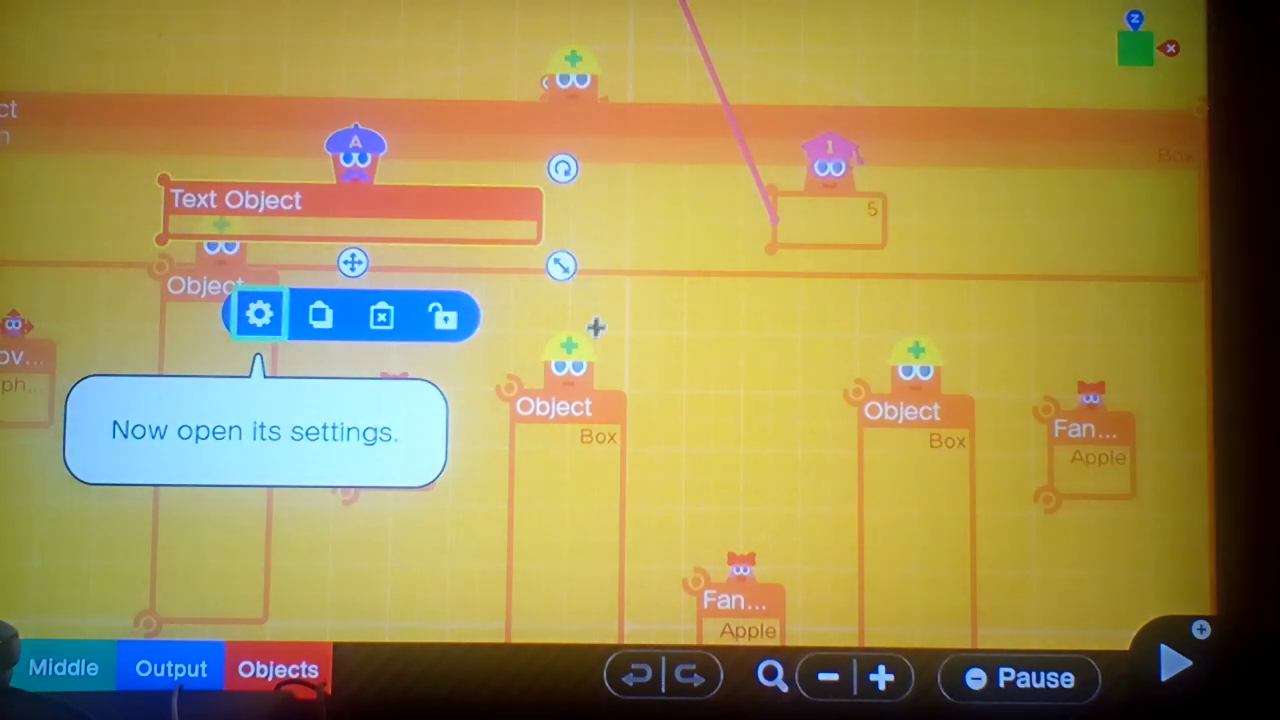
Open the Text Object's settings and enter a new display text.
click(259, 314)
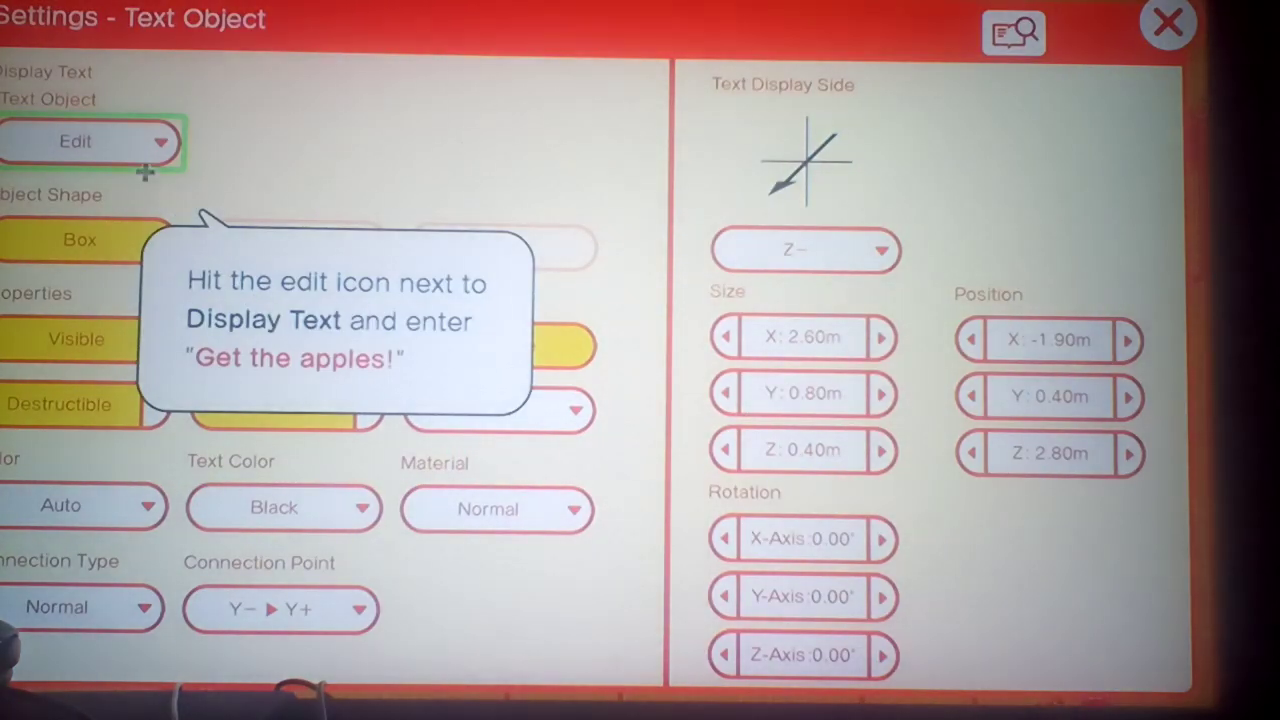
click(90, 141)
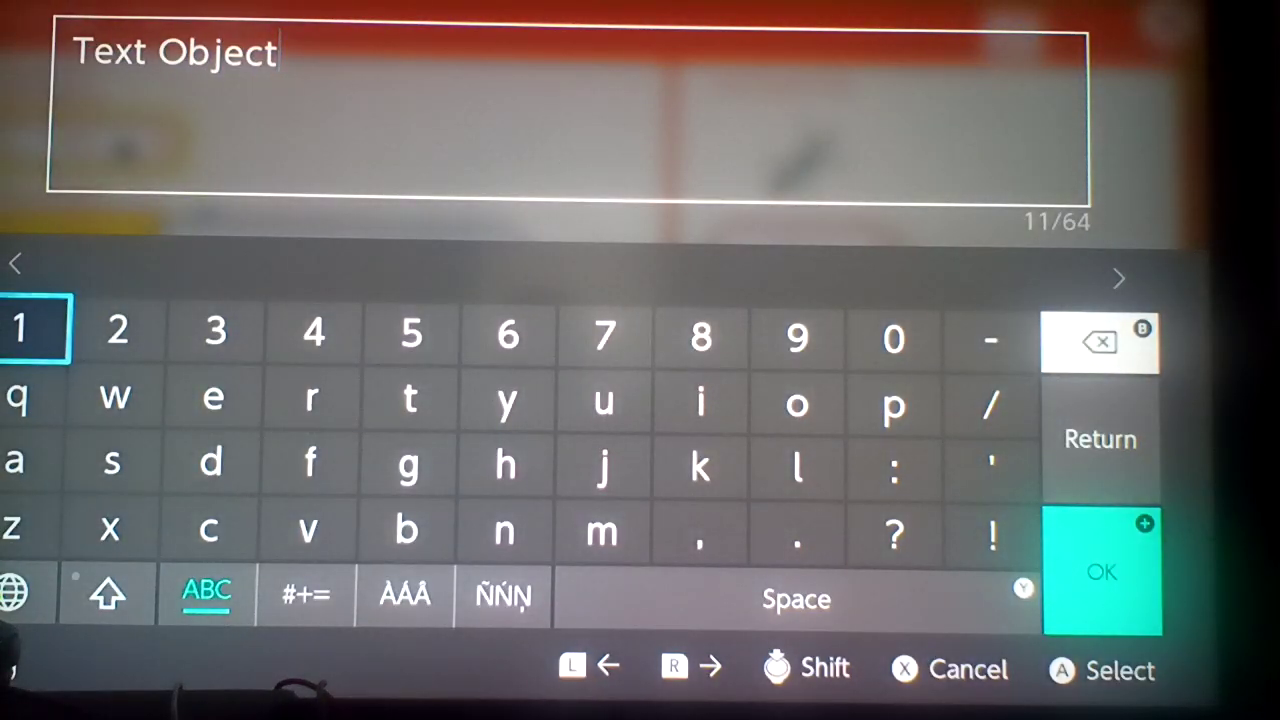
click(1099, 342)
text(ge)
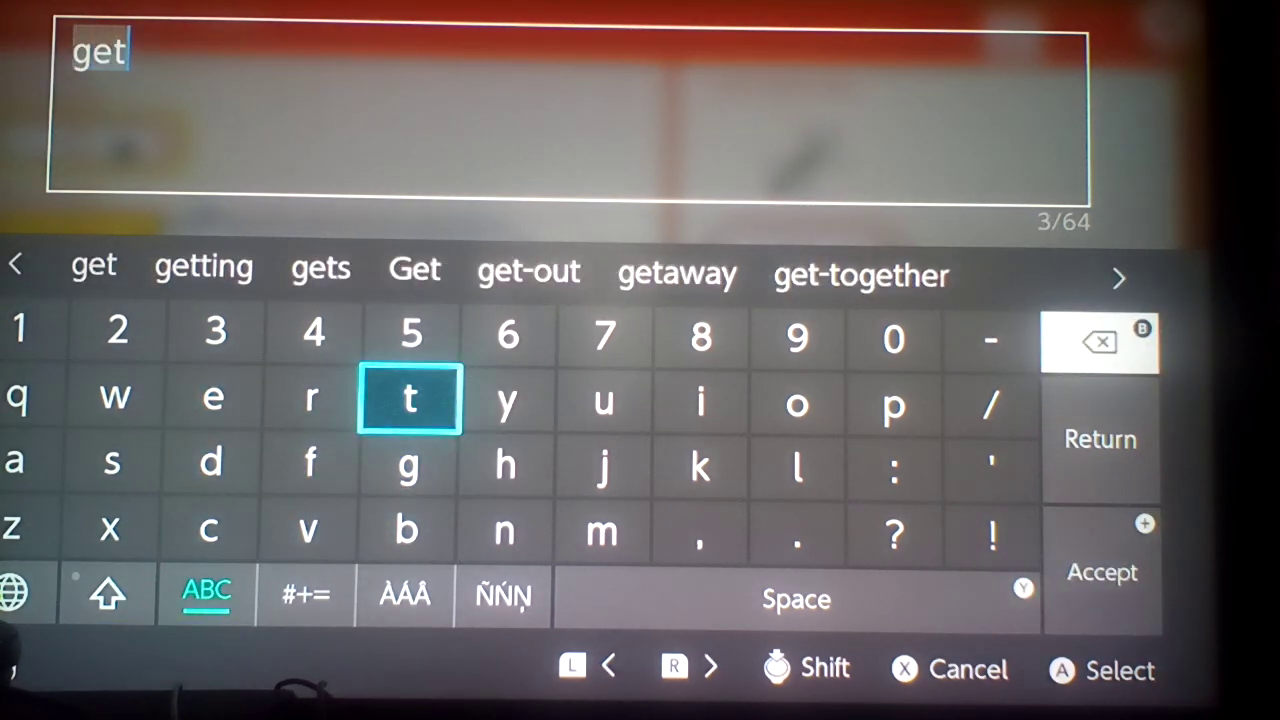
text(th)
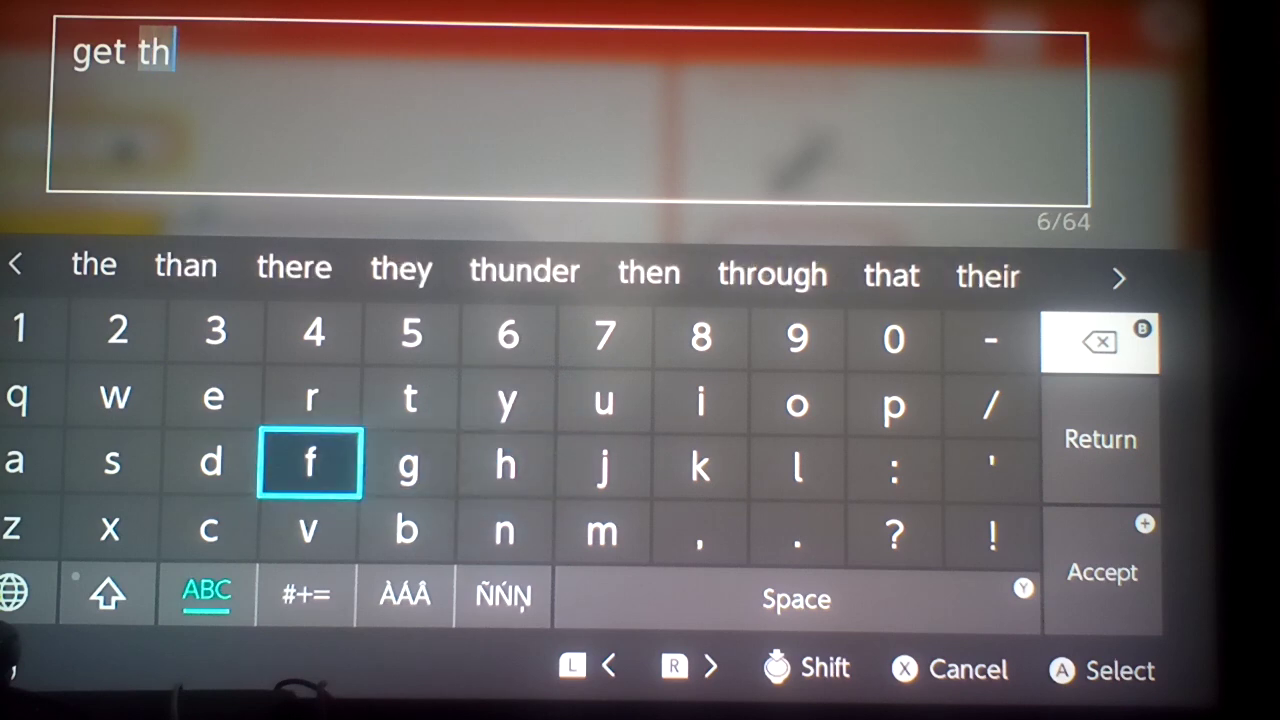
click(93, 269)
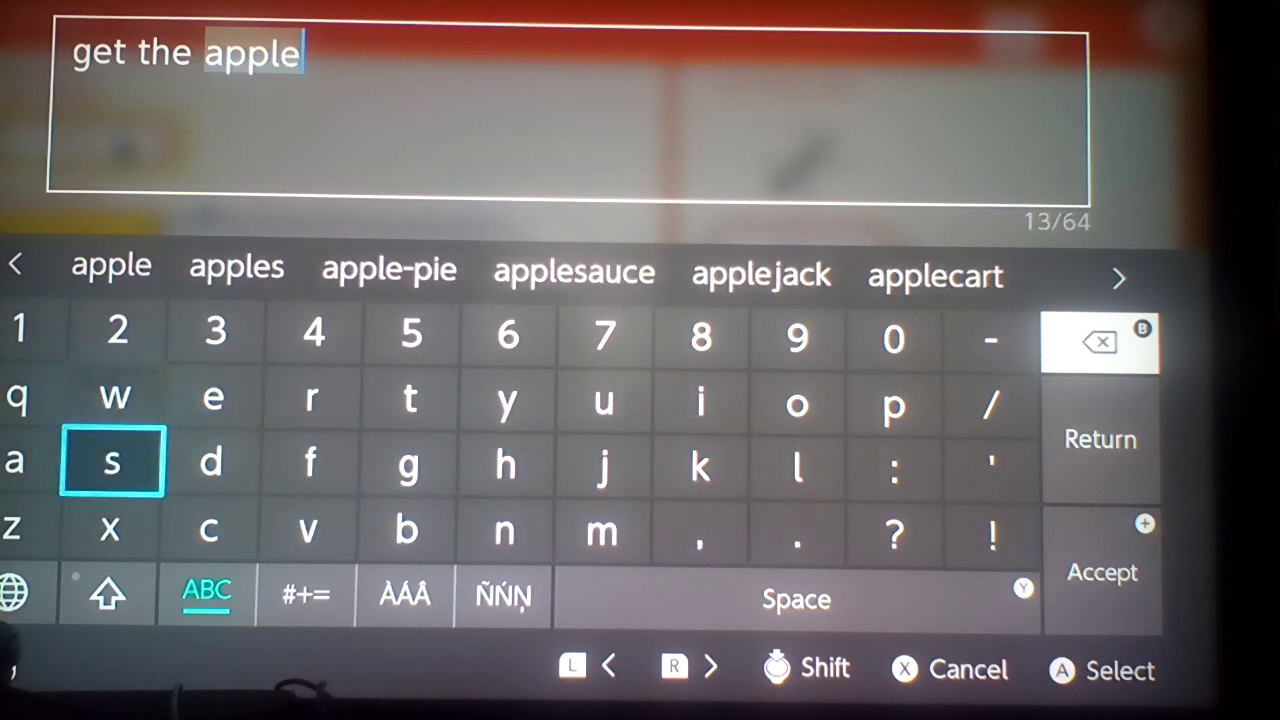
click(1100, 572)
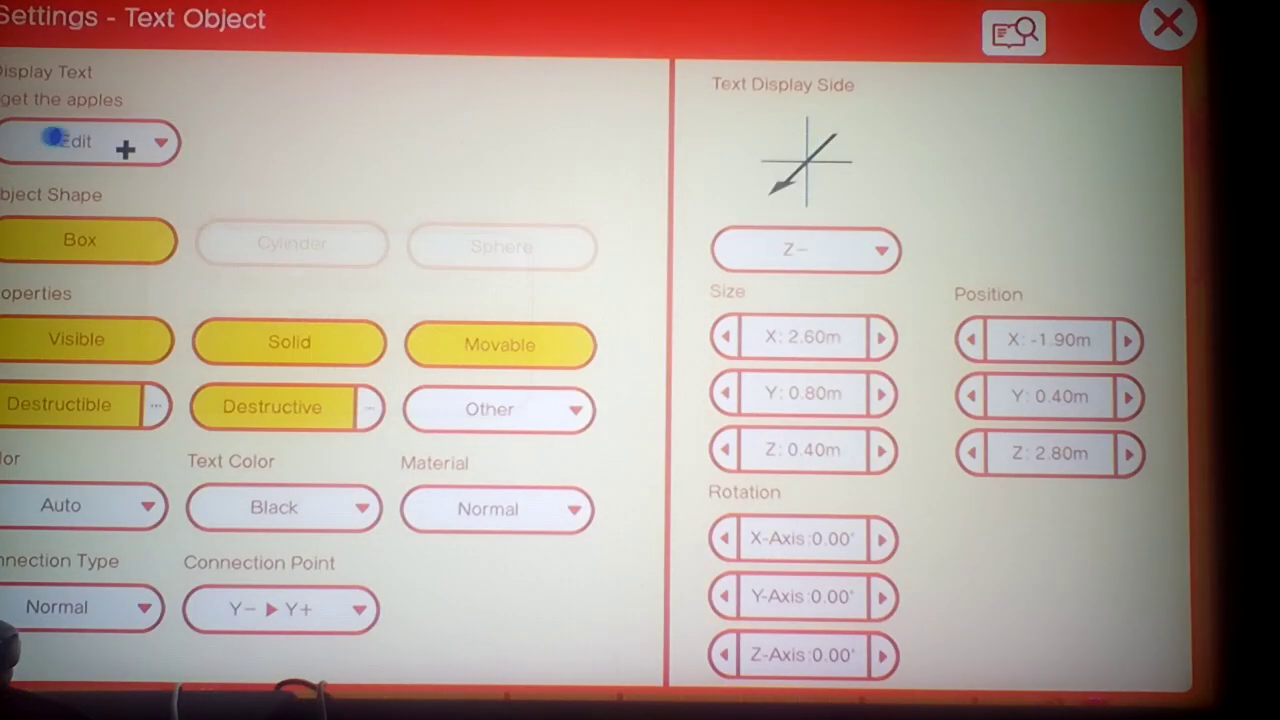
Answer Nope and correct the display text to 'Get the apples!'.
click(74, 141)
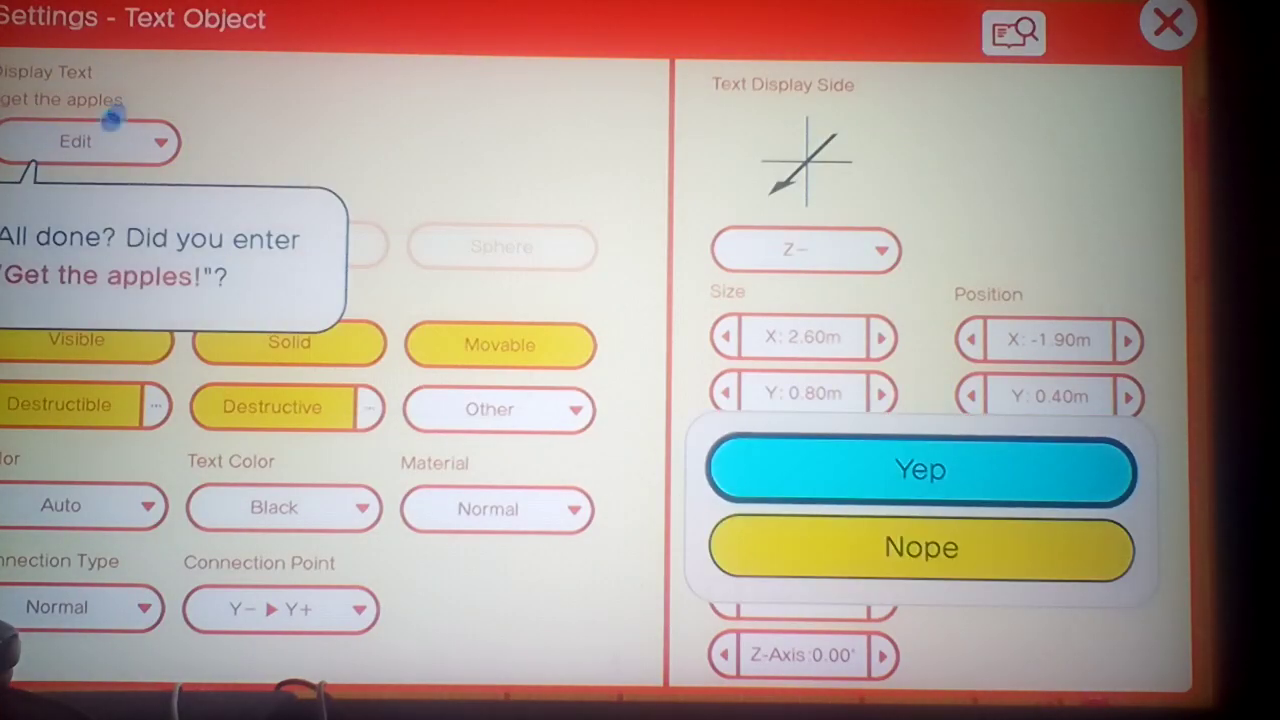
click(920, 470)
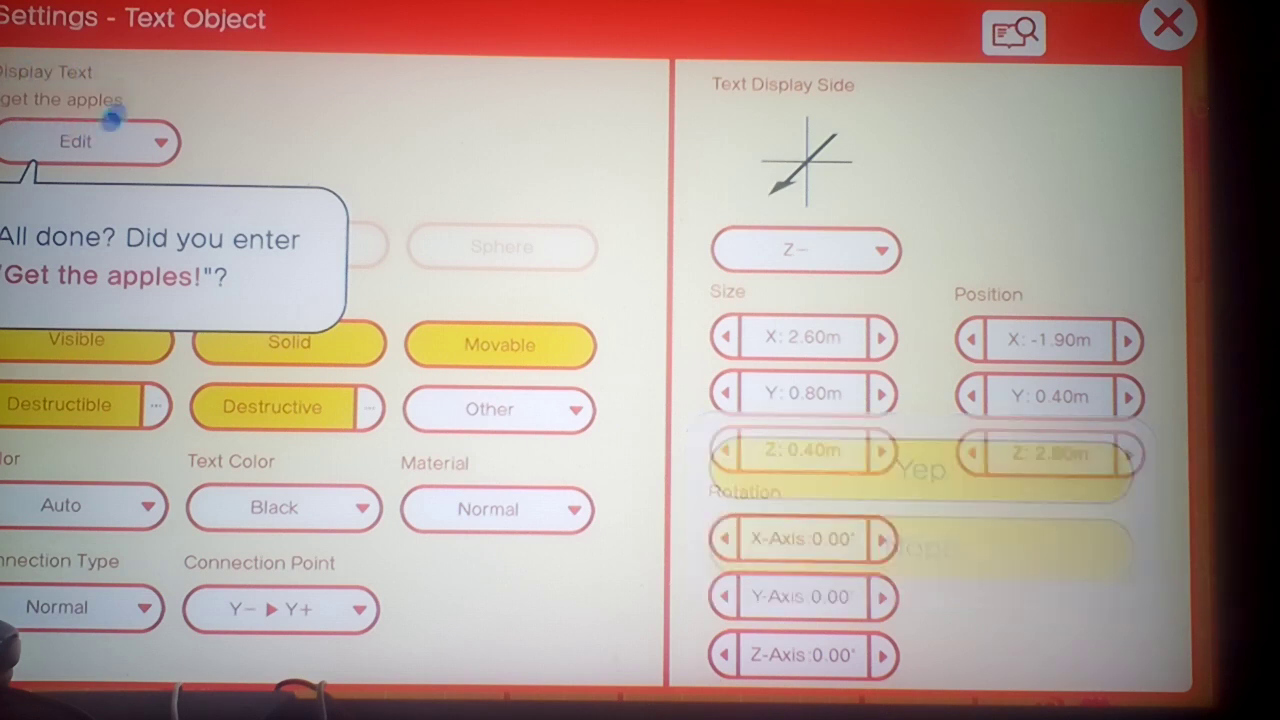
click(74, 141)
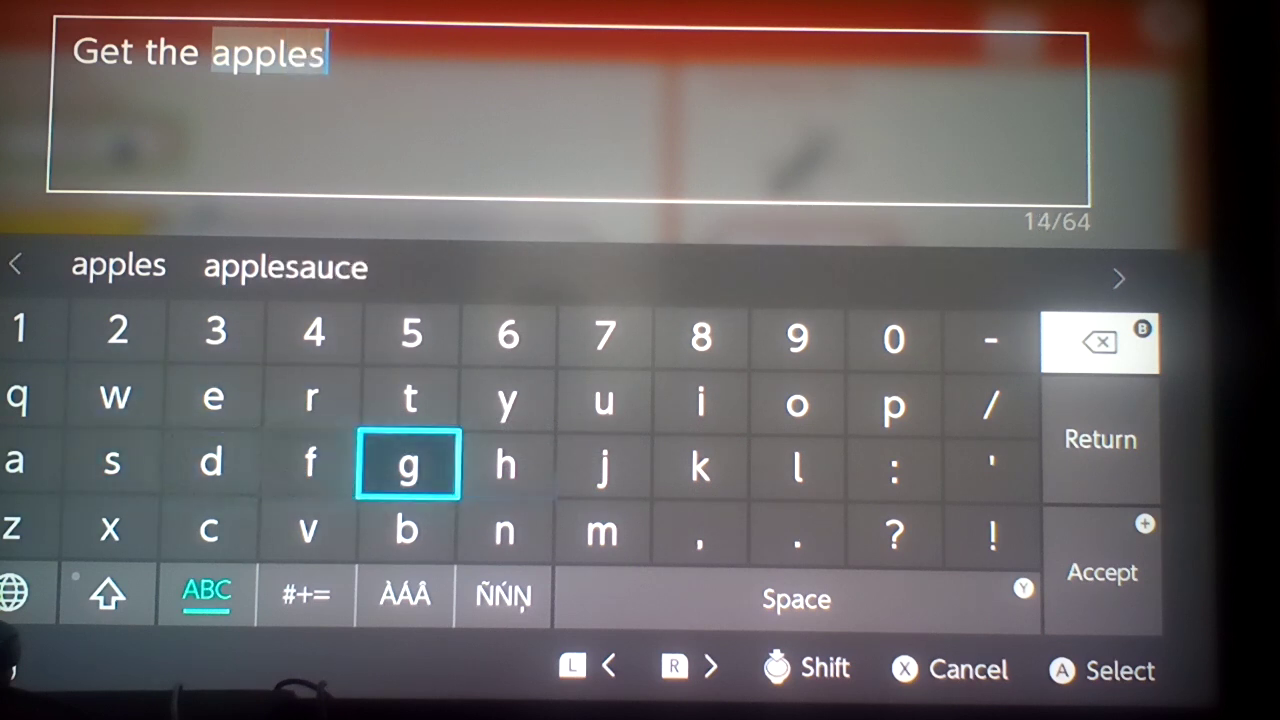
click(1100, 572)
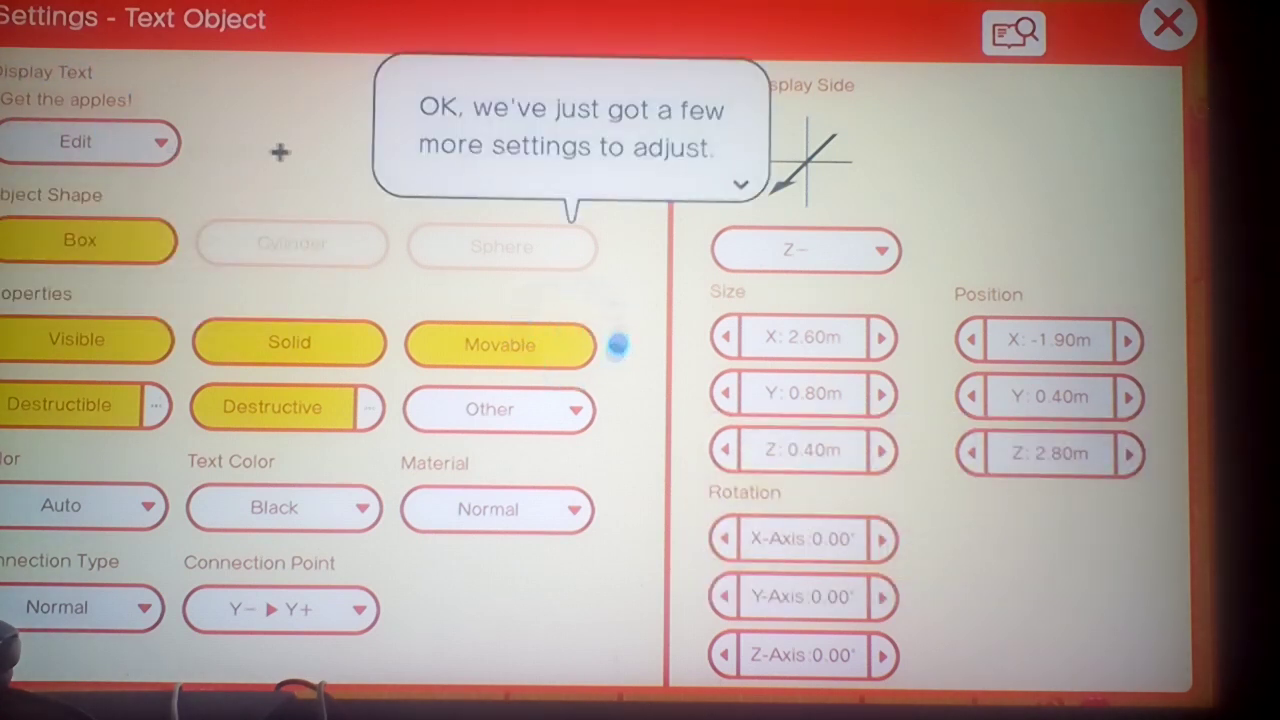
Make the text object visible-only, red with white text on side Y+, then close settings.
click(740, 185)
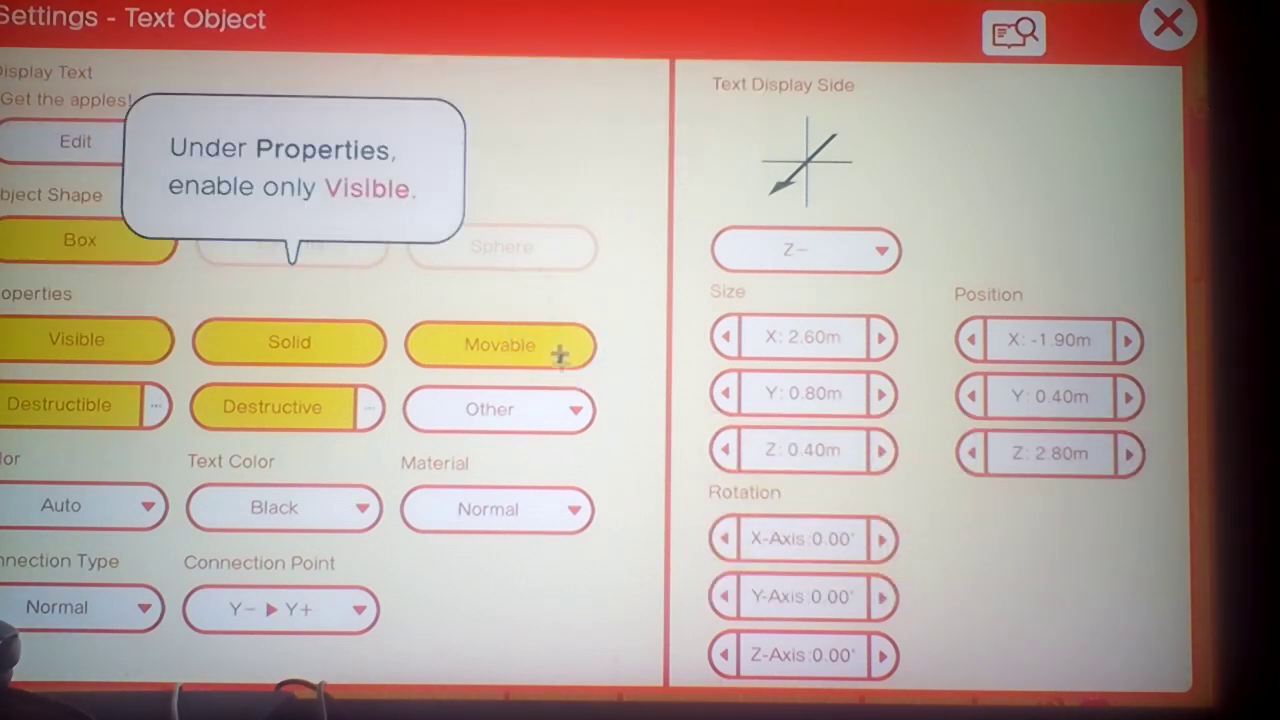
mouse_move(480, 370)
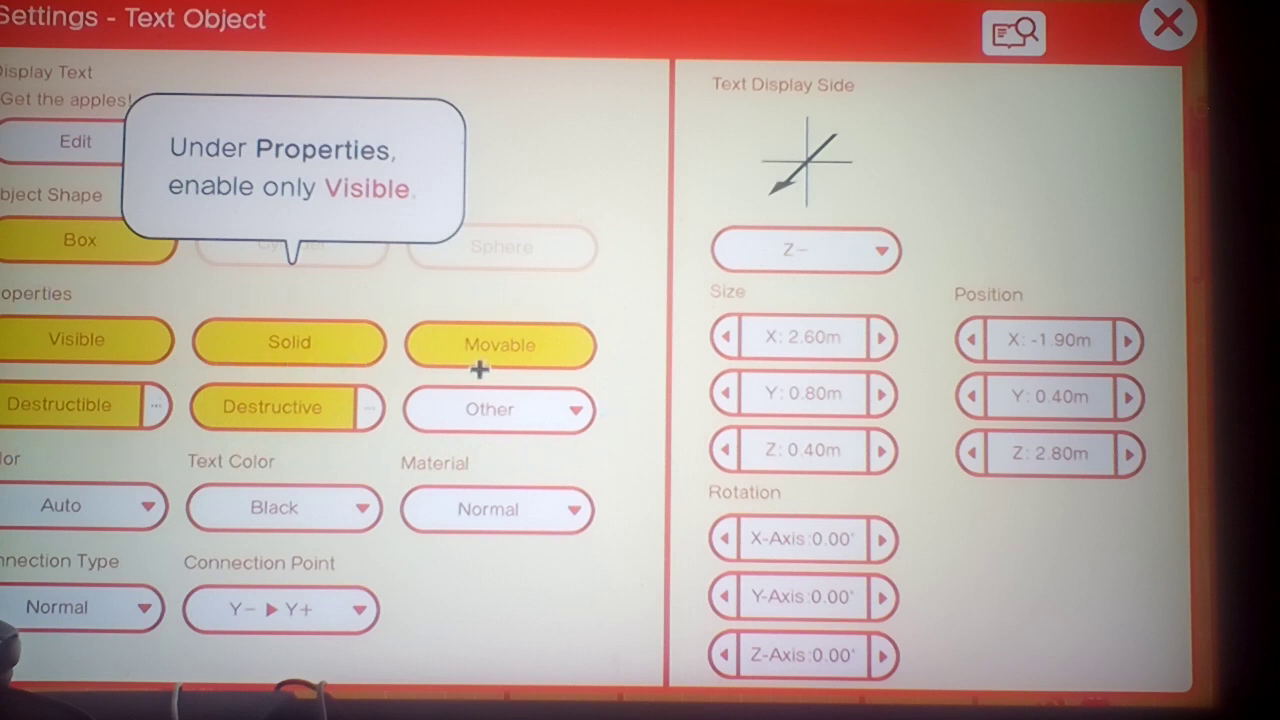
click(270, 408)
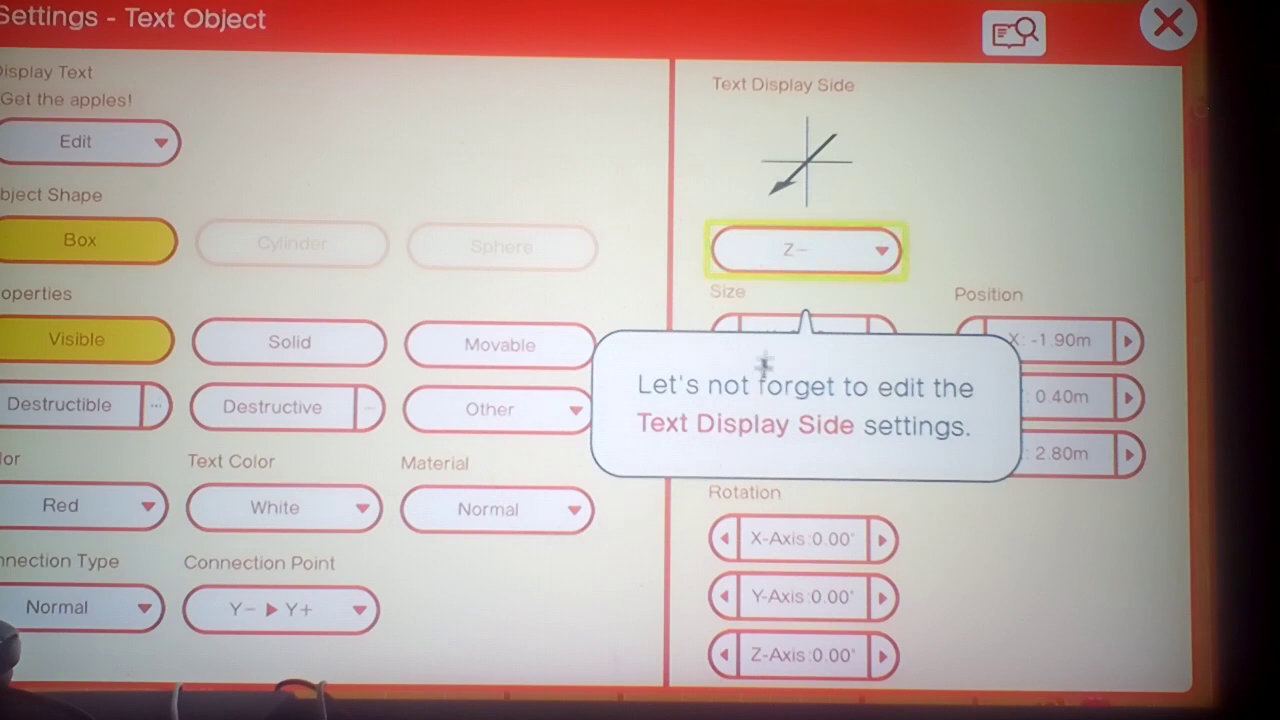
click(805, 250)
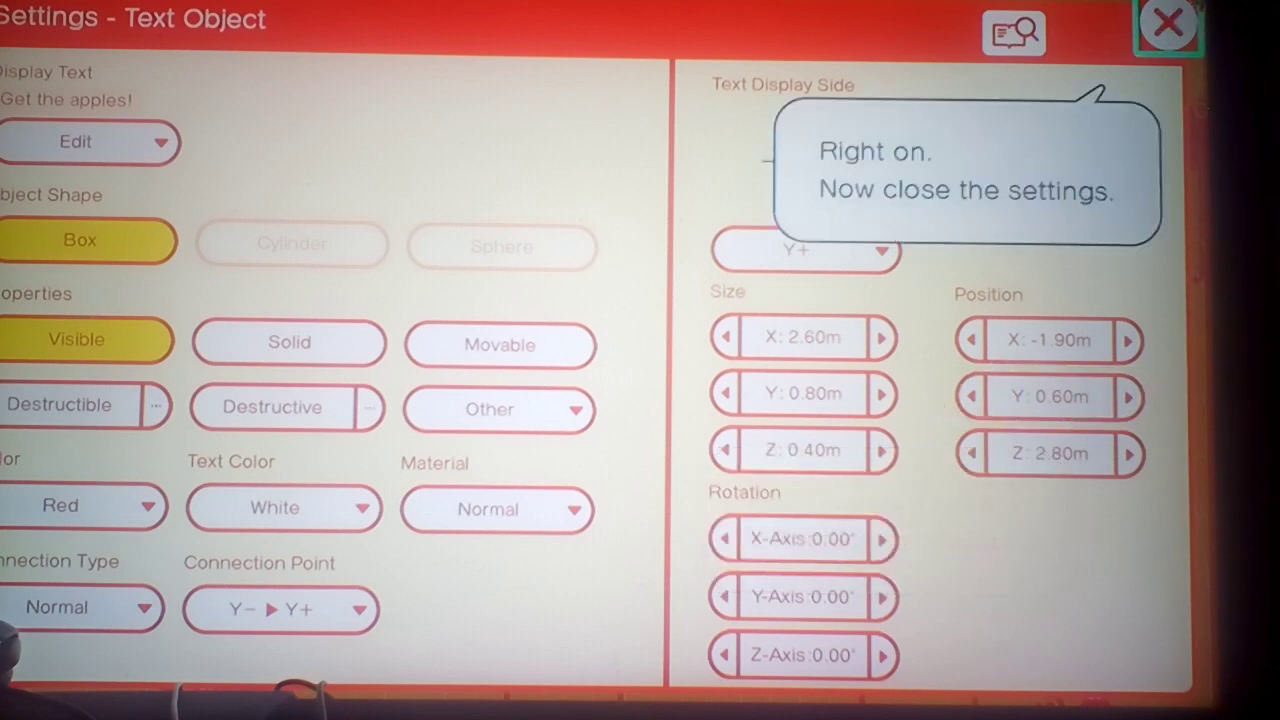
click(1168, 25)
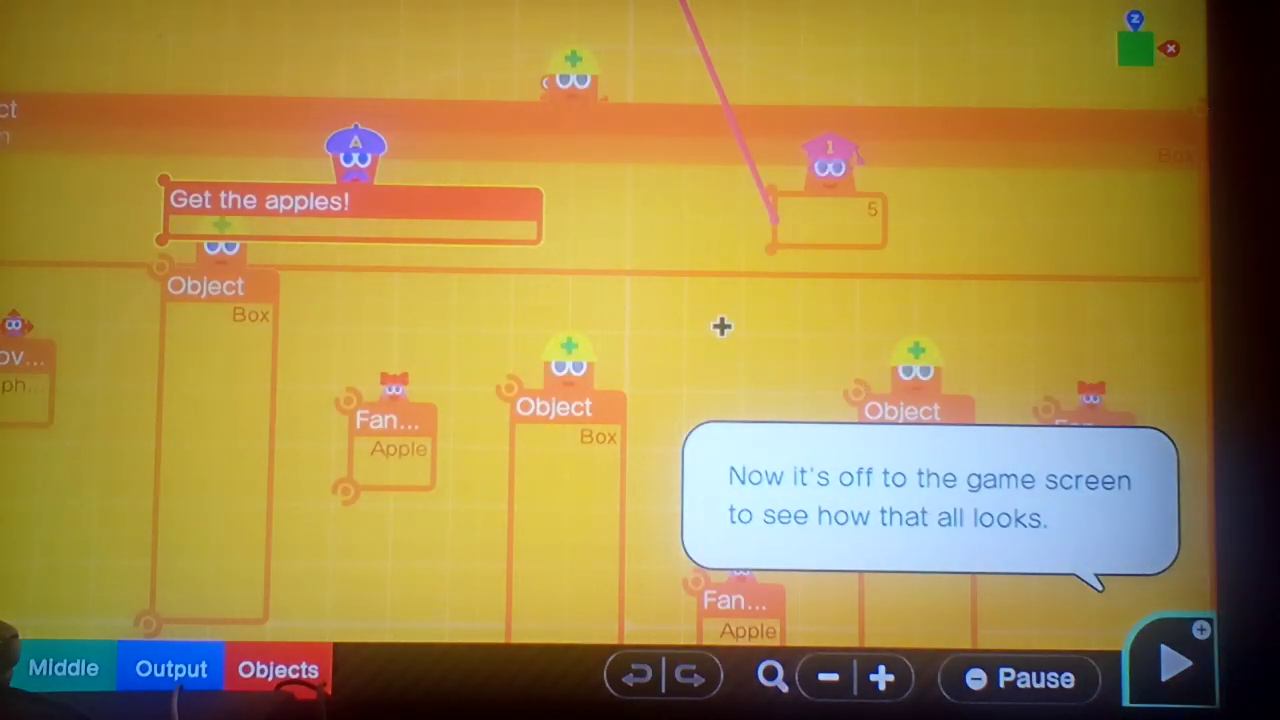
Play to view the 'Get the apples!' banner, then return to the program screen.
click(1178, 661)
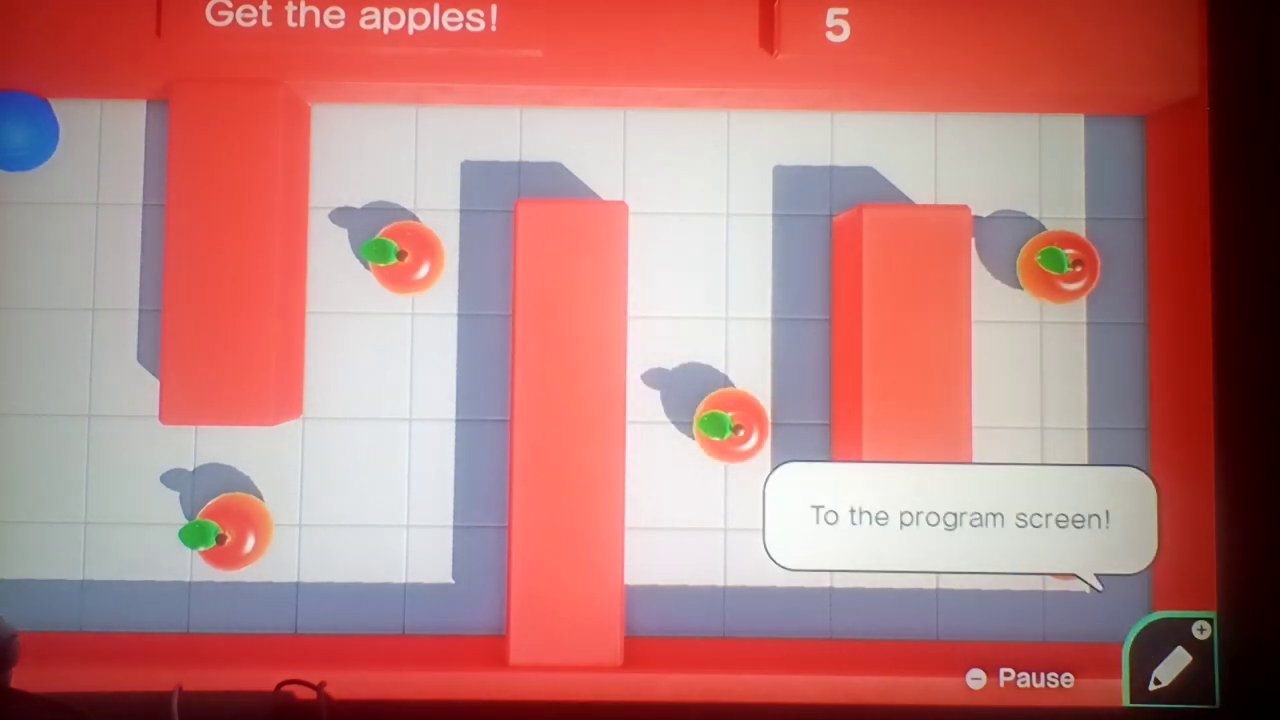
click(1179, 659)
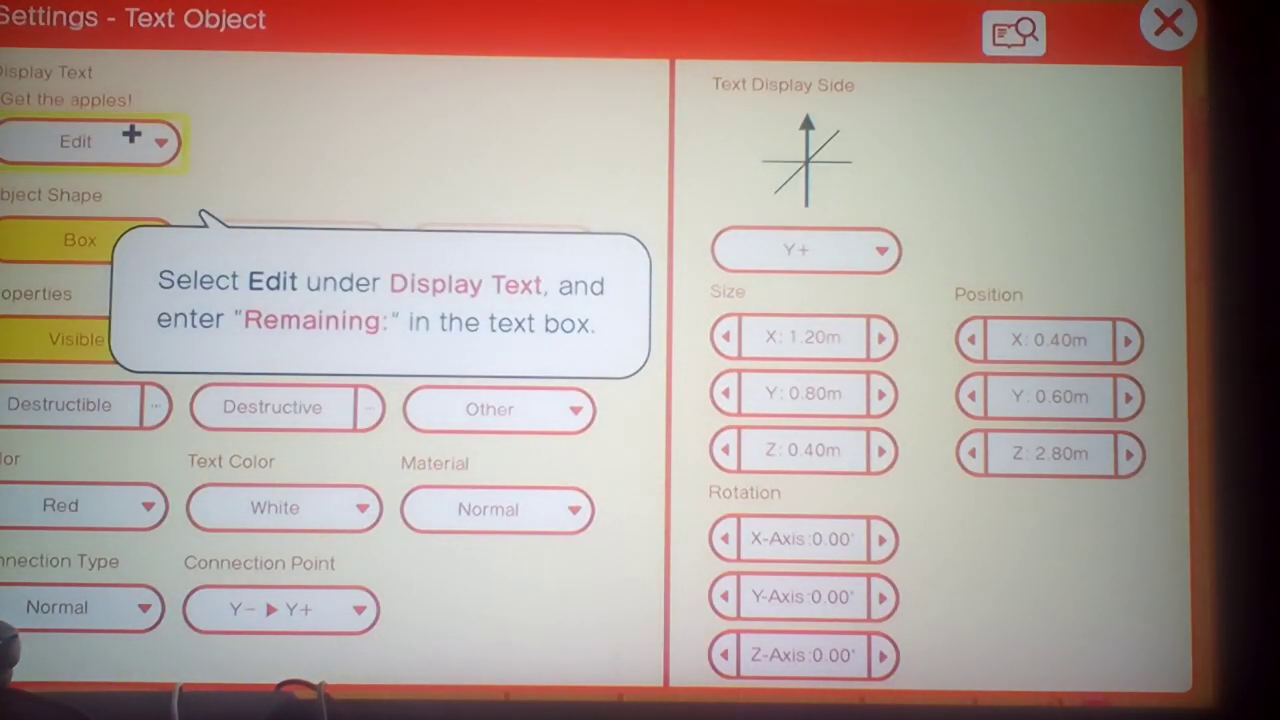
Enter 'Remaining:' as the second text object's display text and confirm with I did!
click(75, 141)
text(Remaining)
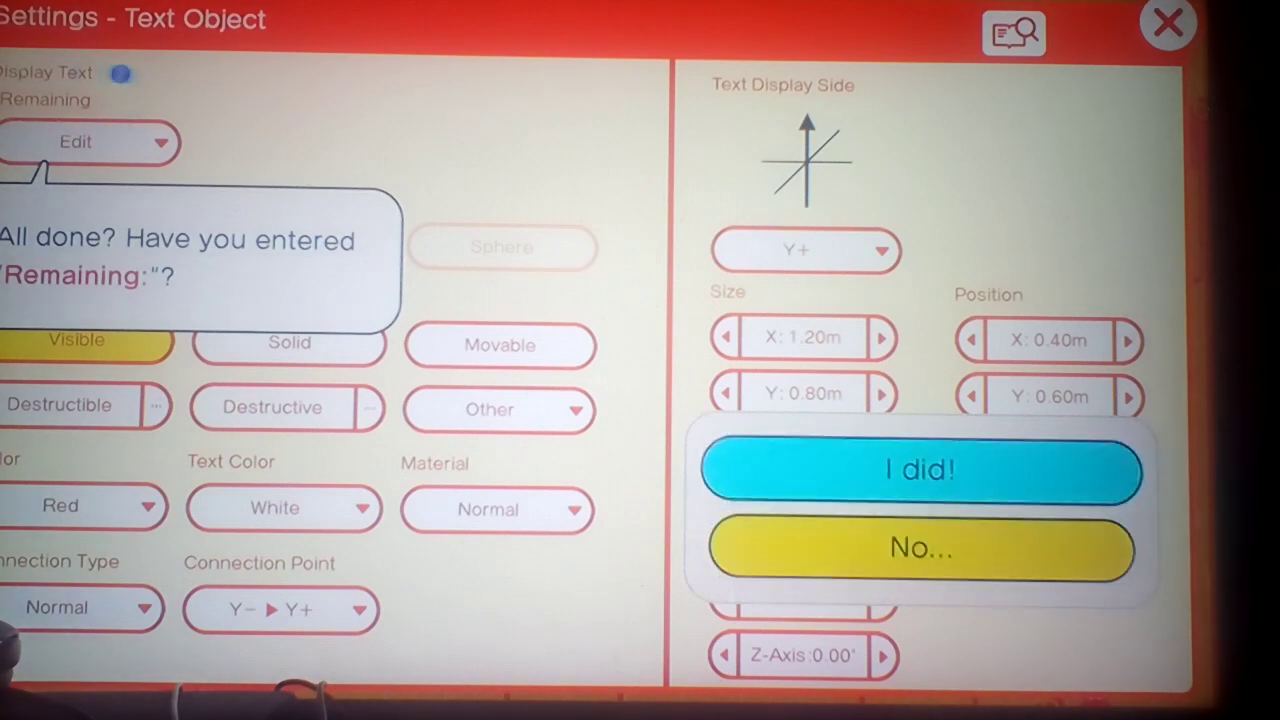
click(921, 470)
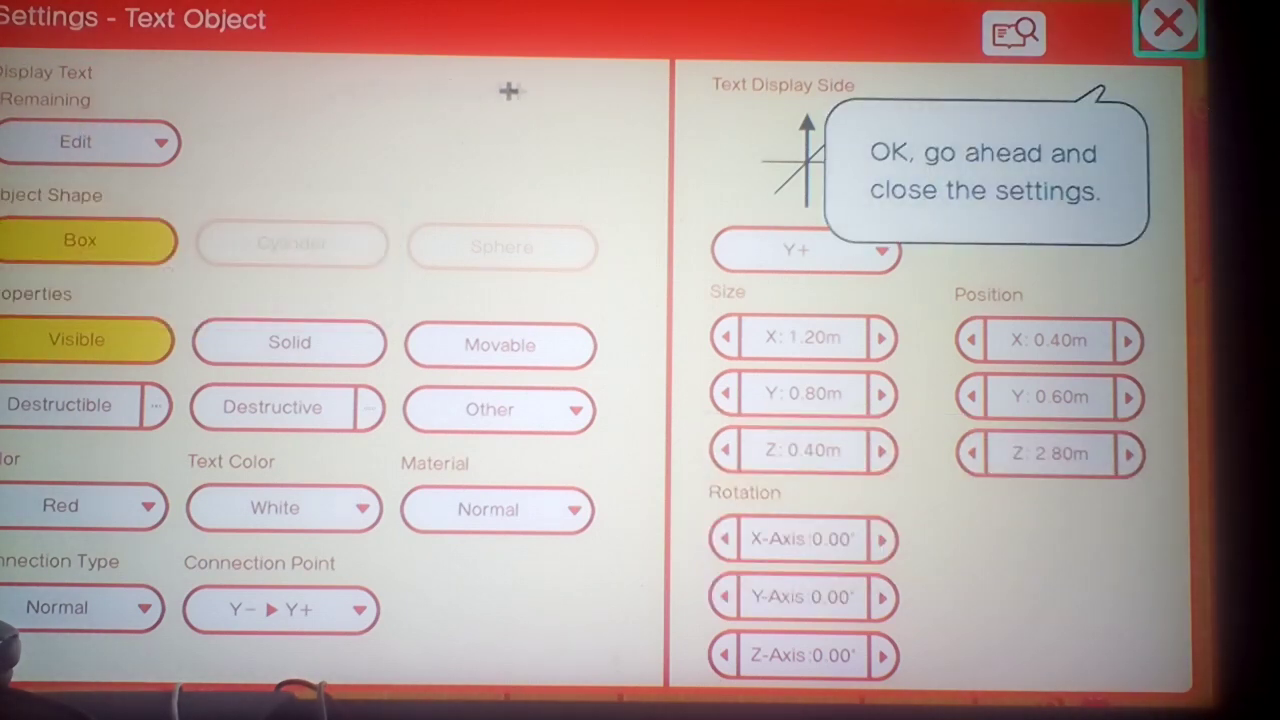
Close the settings, play the game, and advance the dialogue over 'Remaining 0'.
click(1167, 25)
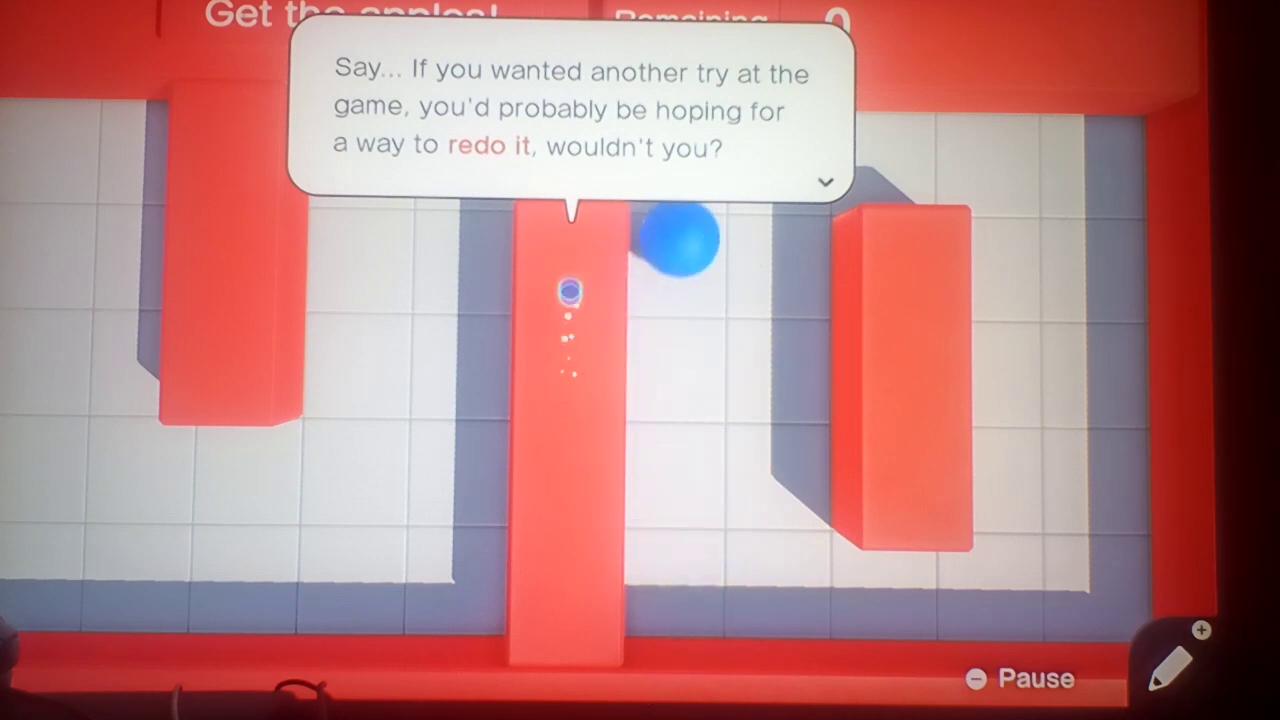
click(825, 181)
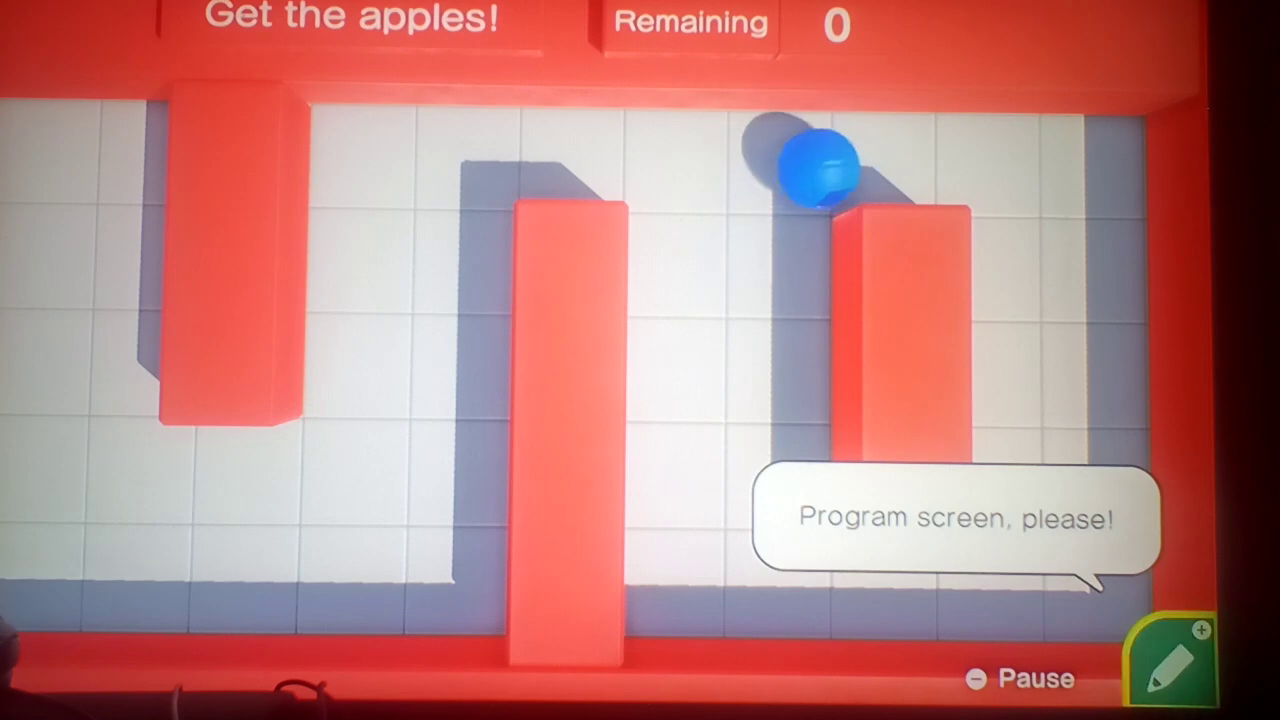
Place a Retry Nodon from the output Nodons onto the program board.
click(1170, 665)
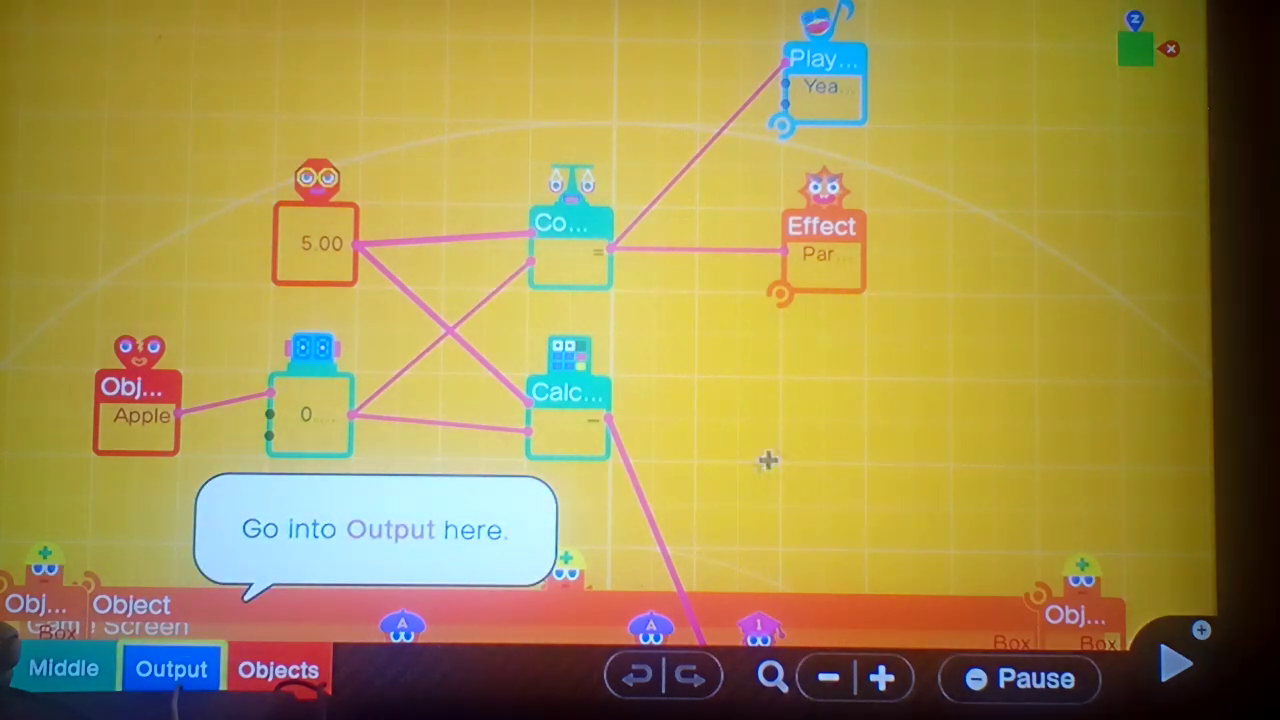
click(171, 668)
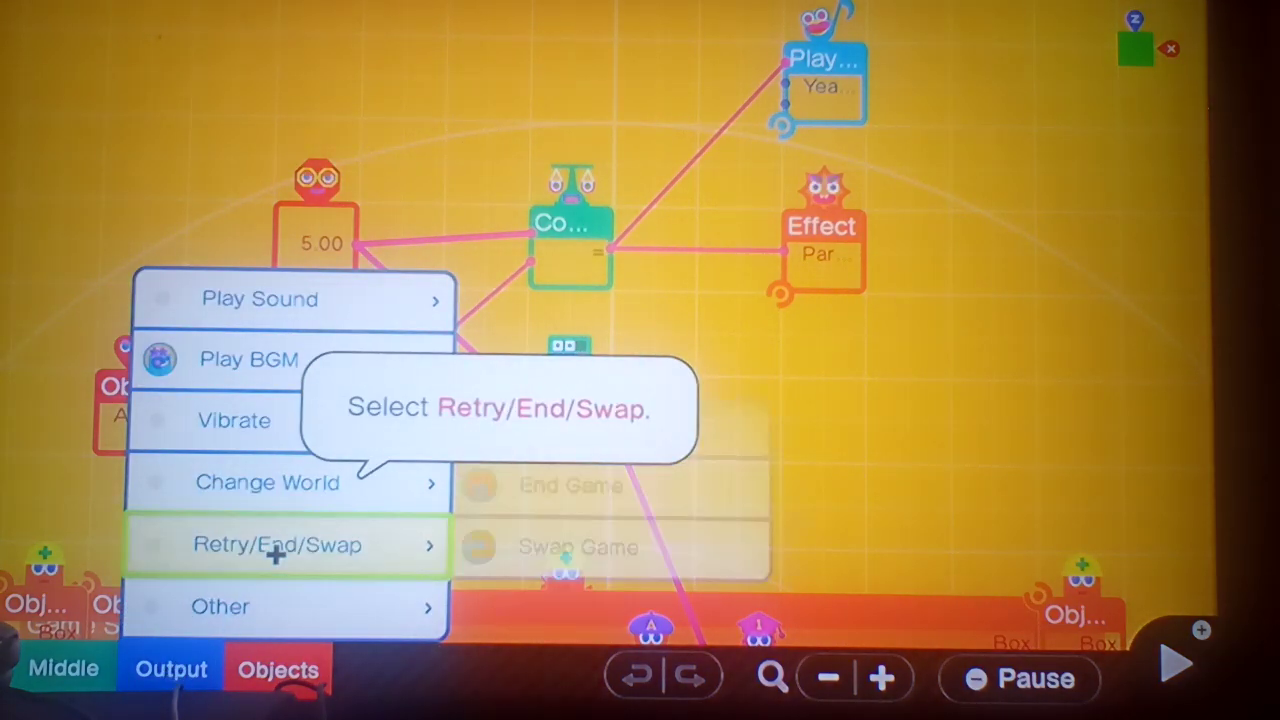
click(276, 544)
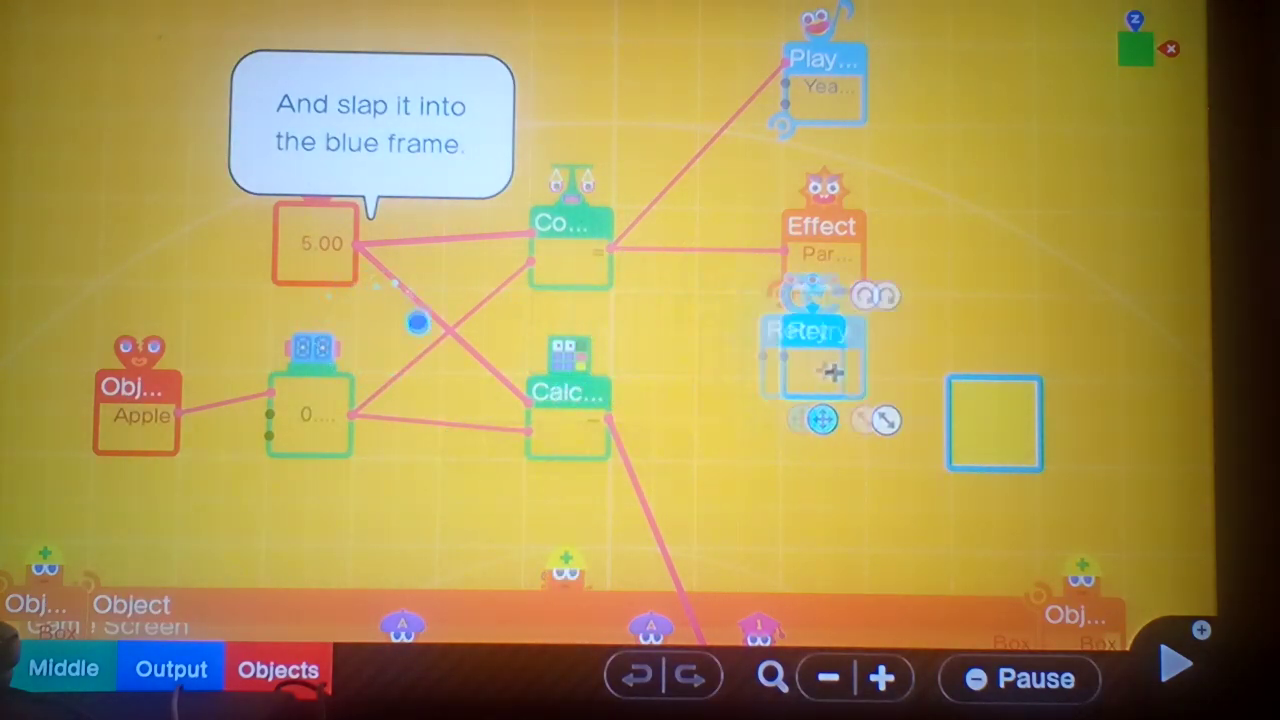
drag(815, 360, 990, 415)
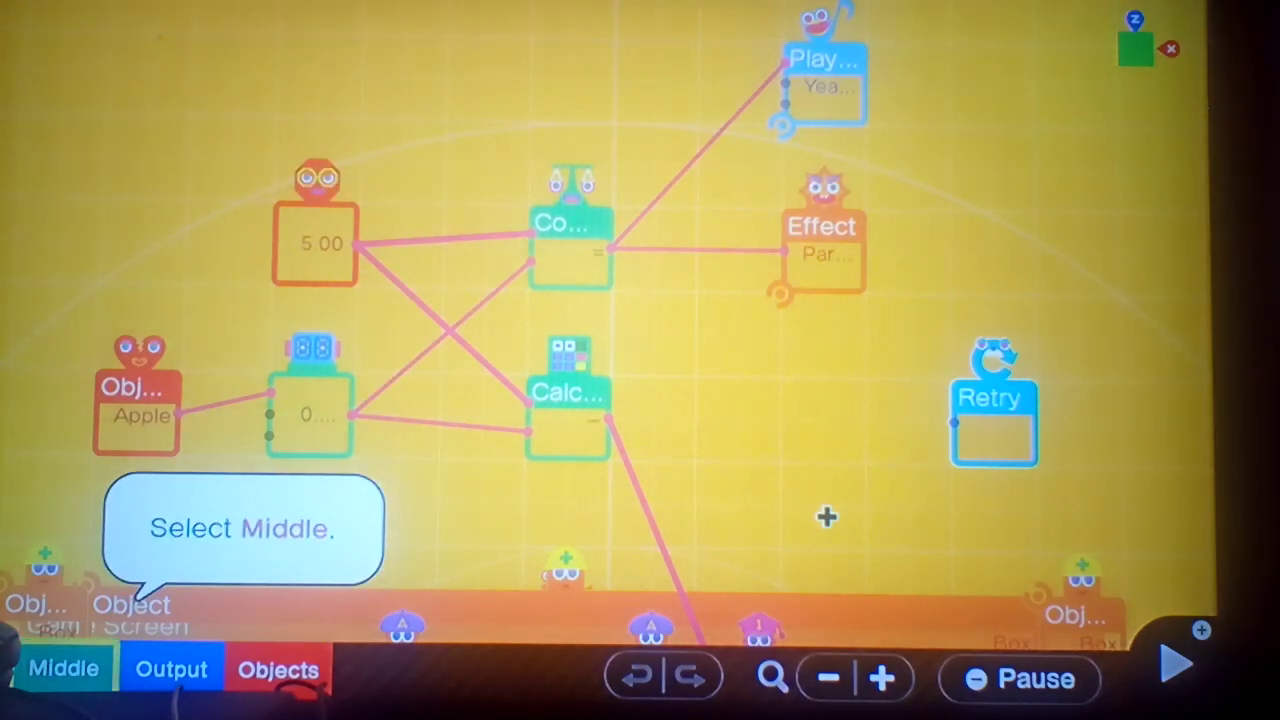
Add a Timer Nodon from the logic Nodons and dismiss the guide's comment.
click(64, 668)
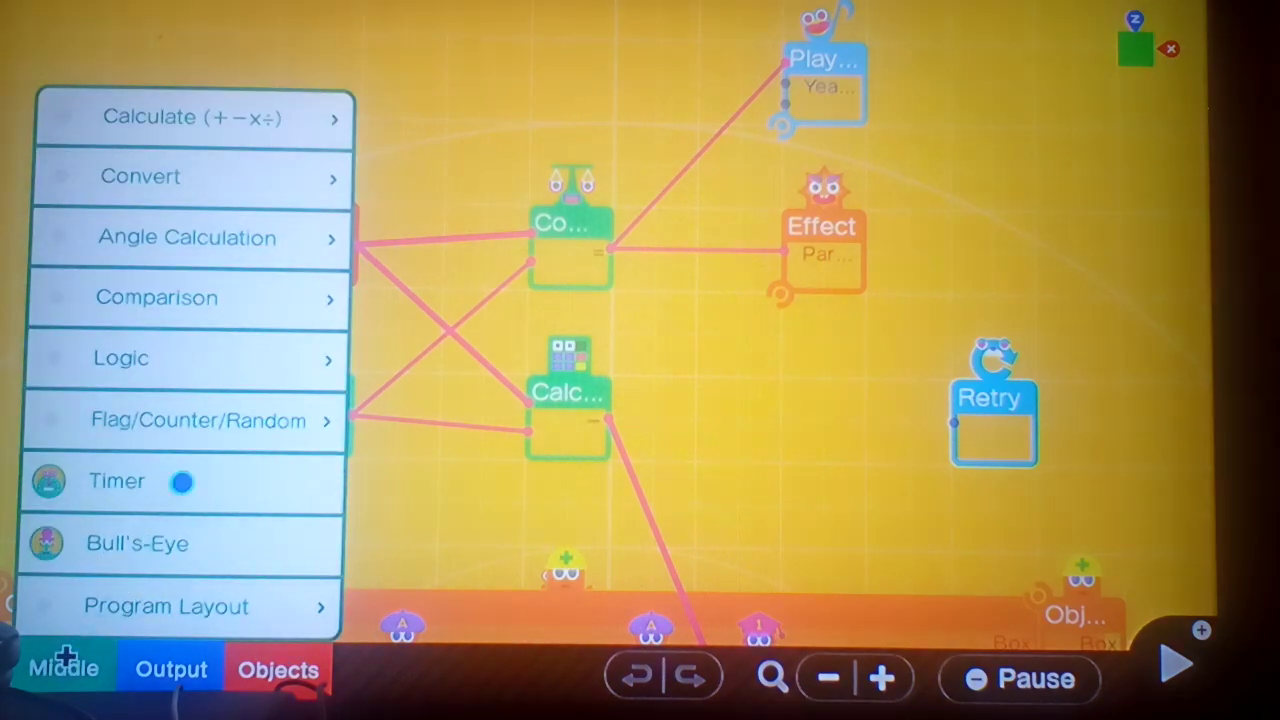
click(116, 481)
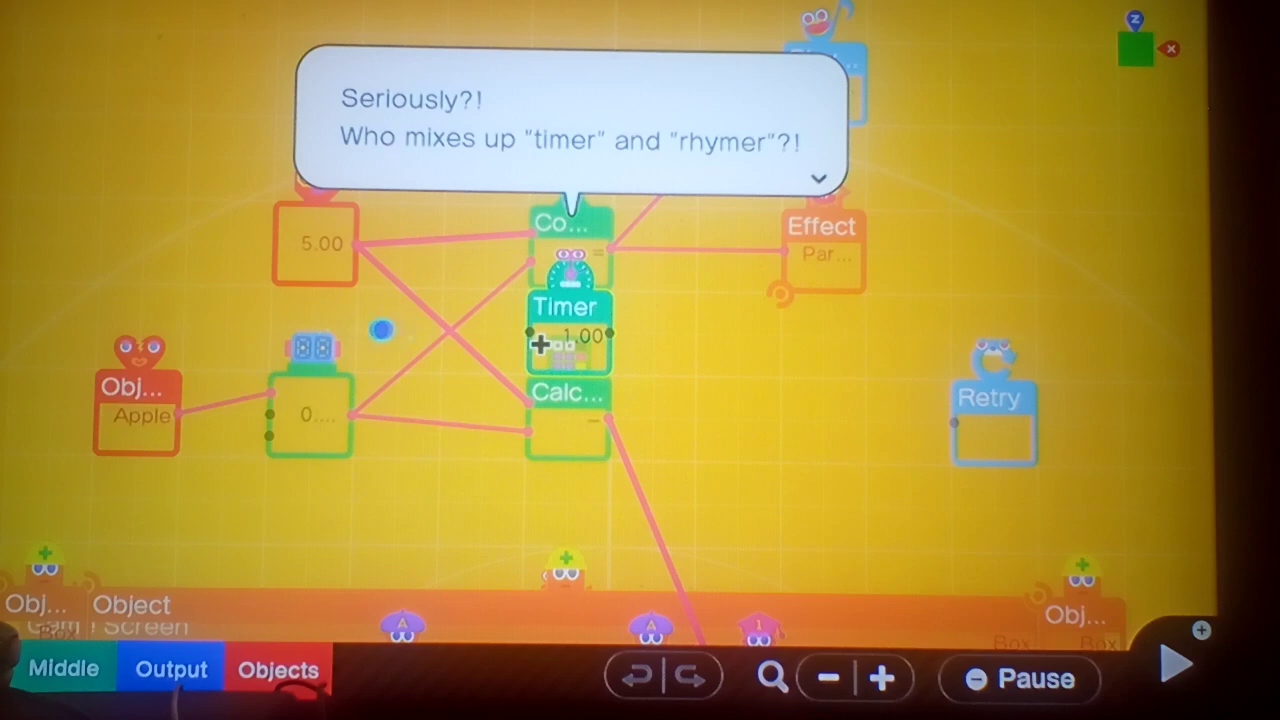
click(818, 179)
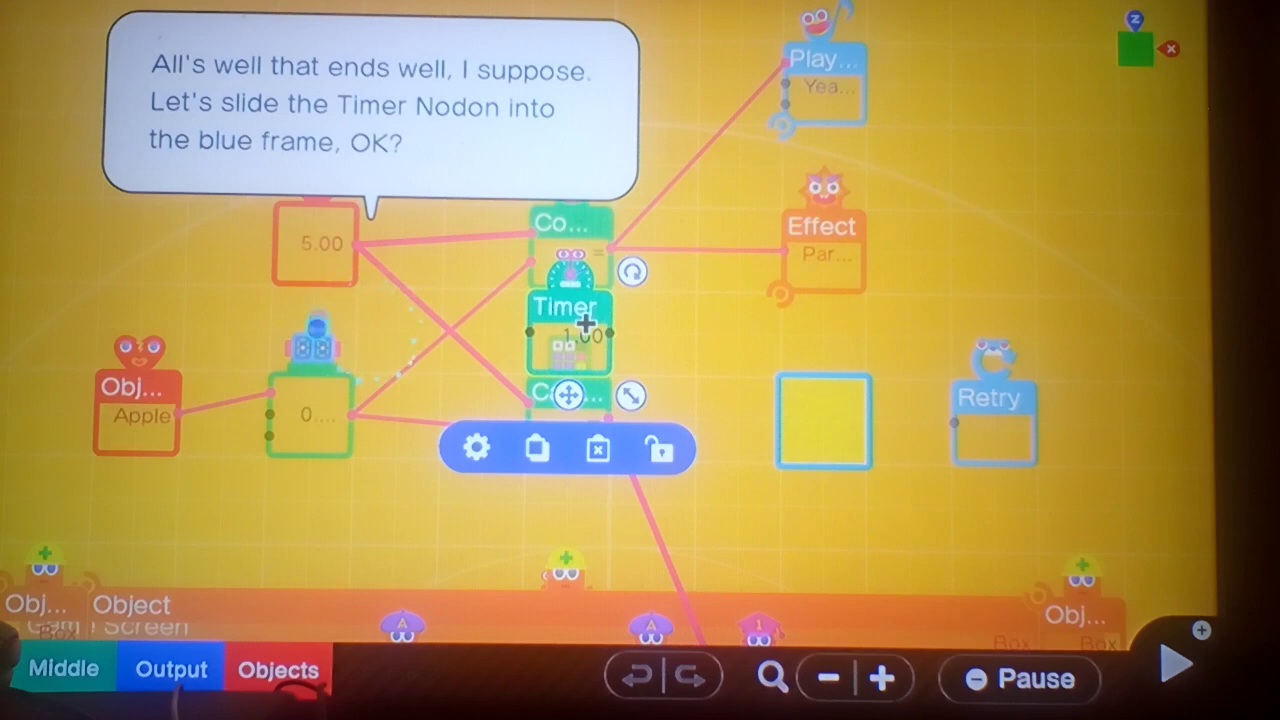
Move the Timer beside Retry, set it to 2 seconds, and feed Comparison into it.
drag(568, 330, 823, 405)
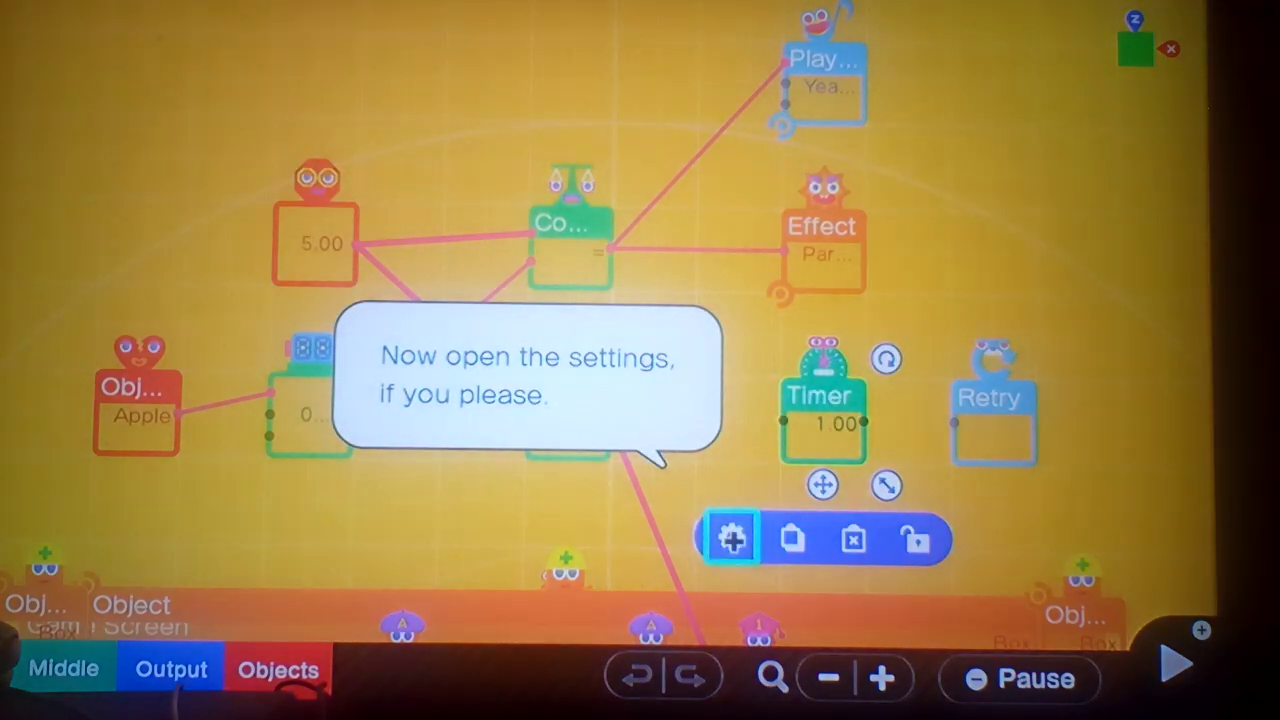
click(731, 539)
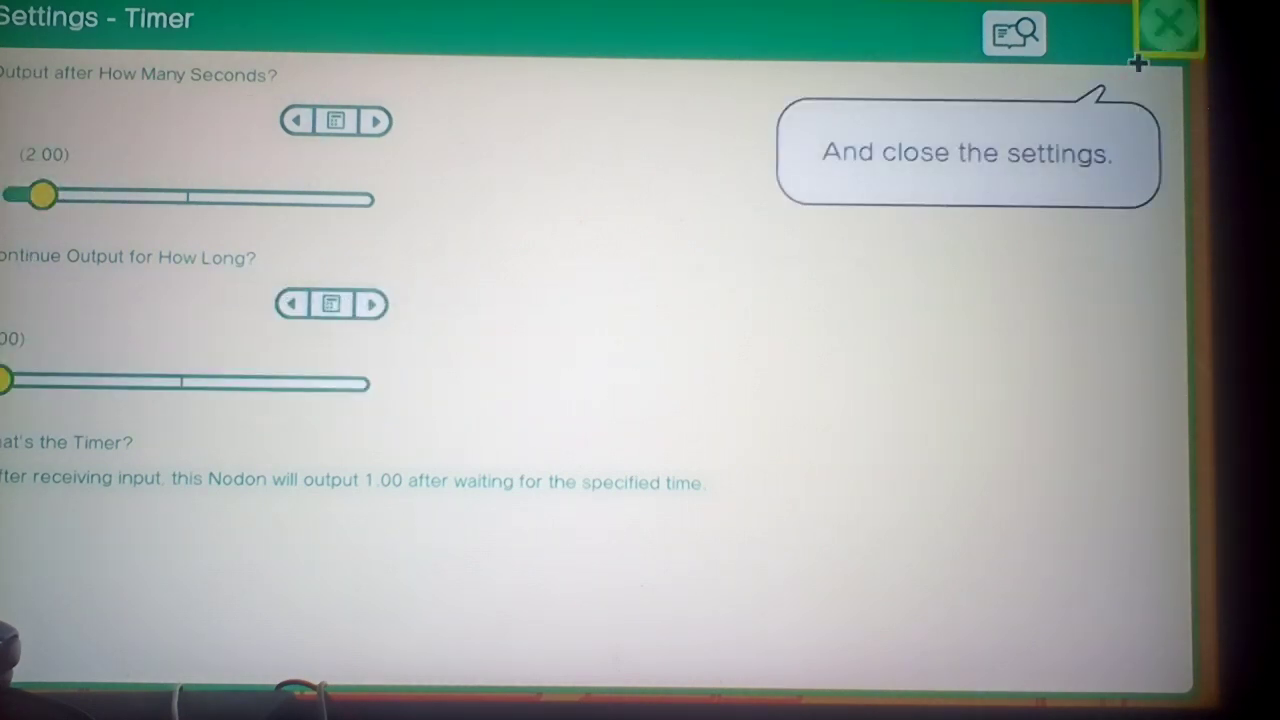
click(1168, 25)
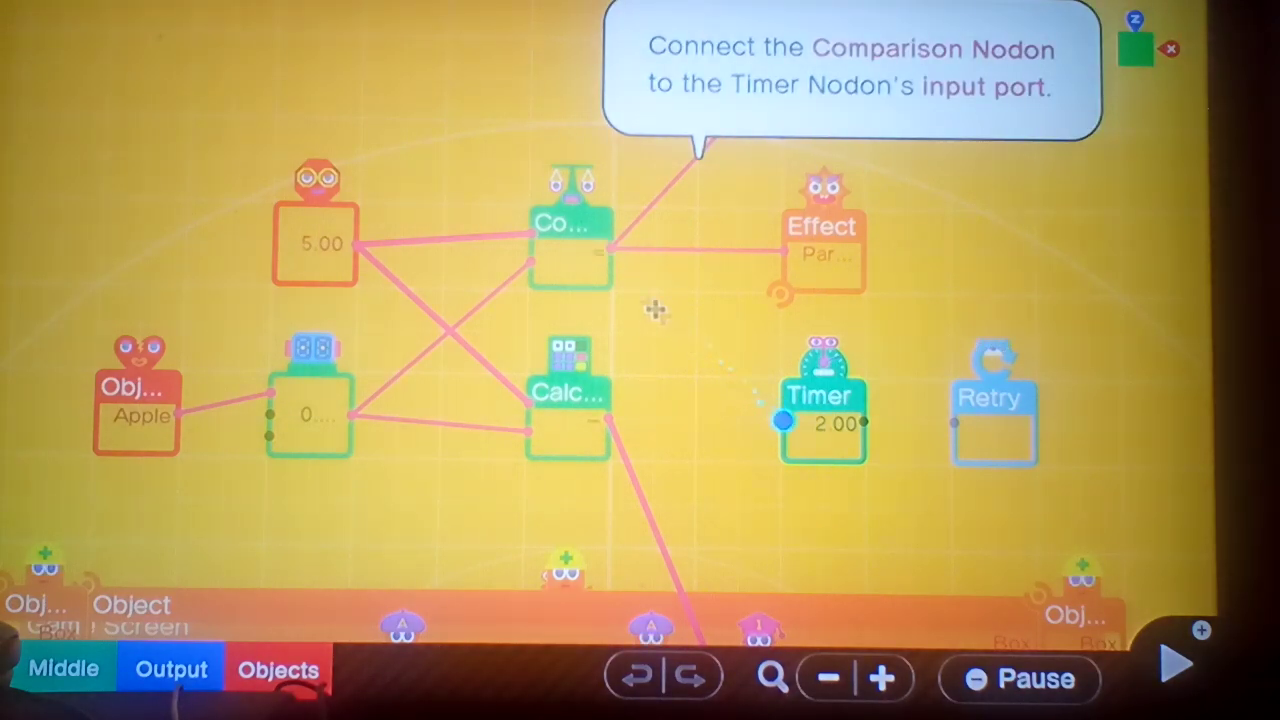
drag(595, 255, 783, 420)
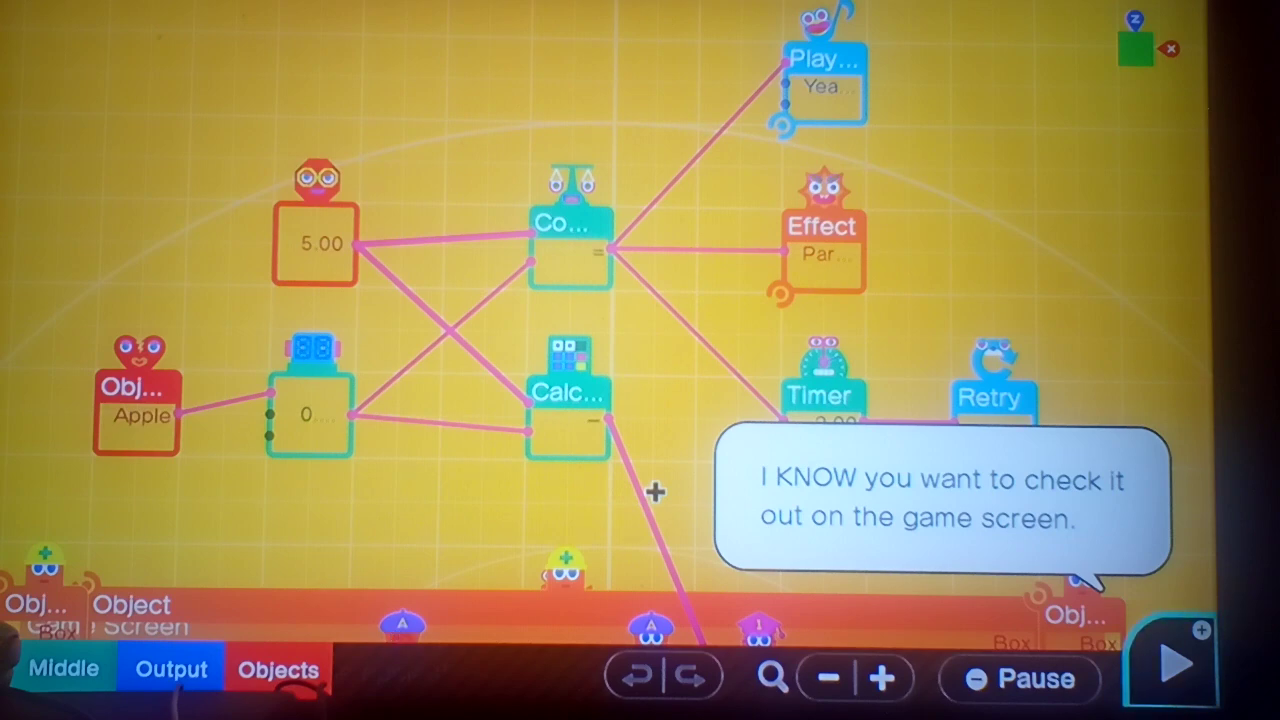
click(1170, 662)
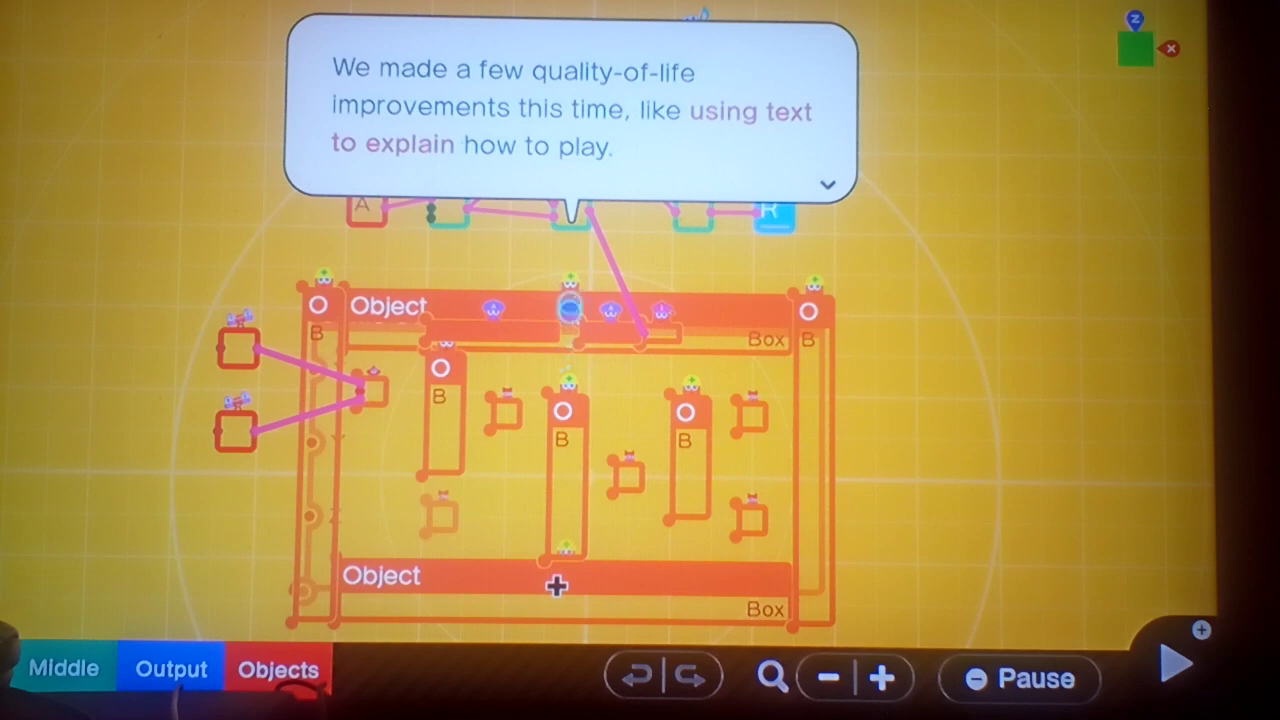
Advance the guide's dialogue until the On A Roll map shows Step 6 reached.
click(828, 184)
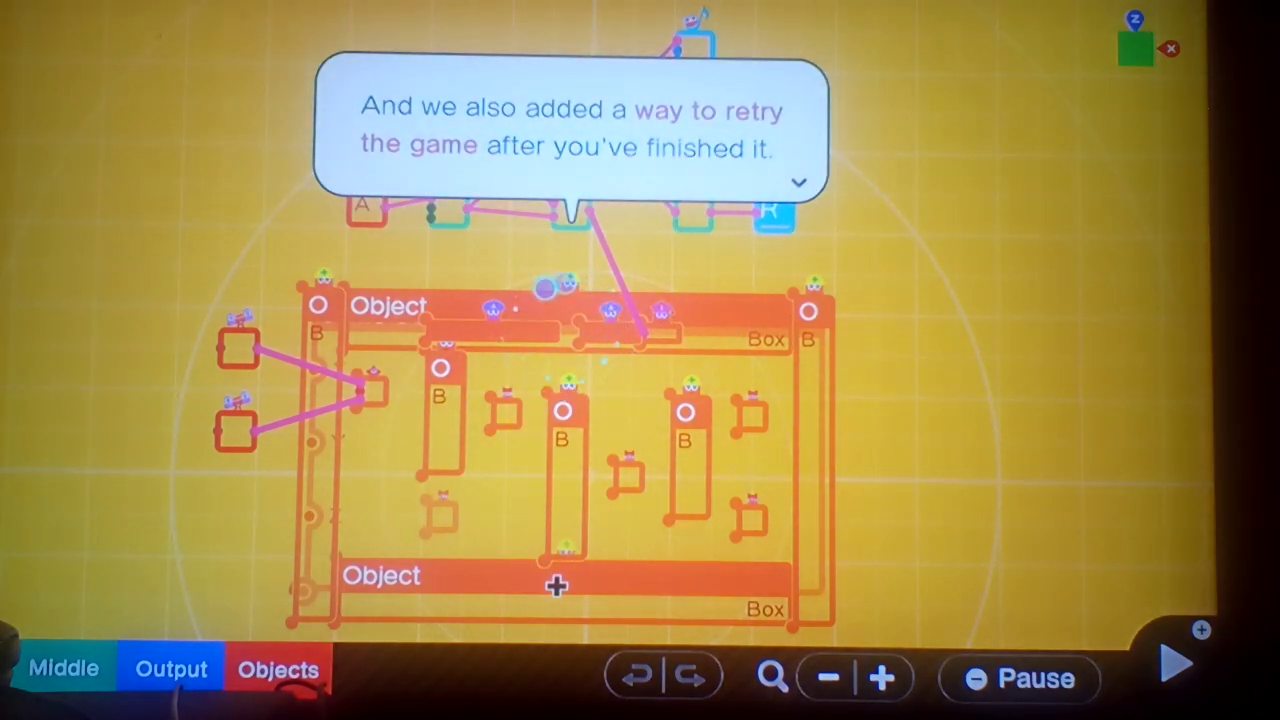
click(799, 183)
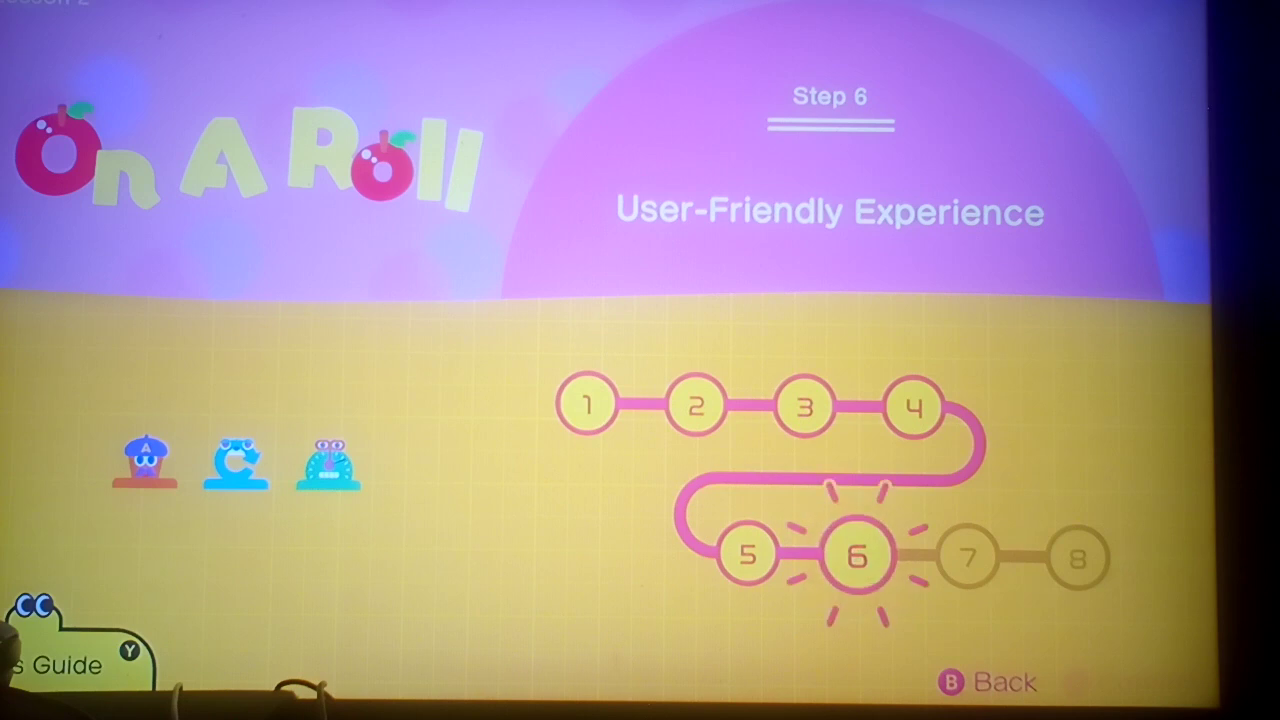
Select Step 7 on the On A Roll step map and start it.
click(968, 557)
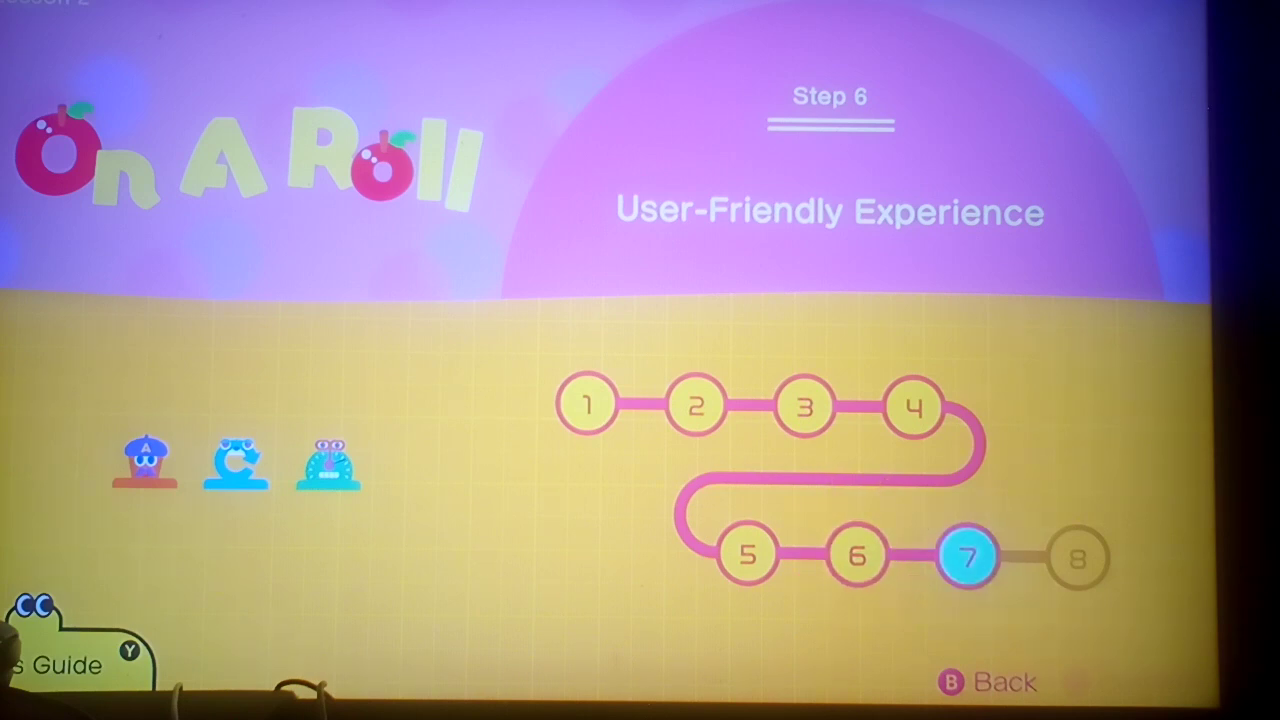
click(967, 556)
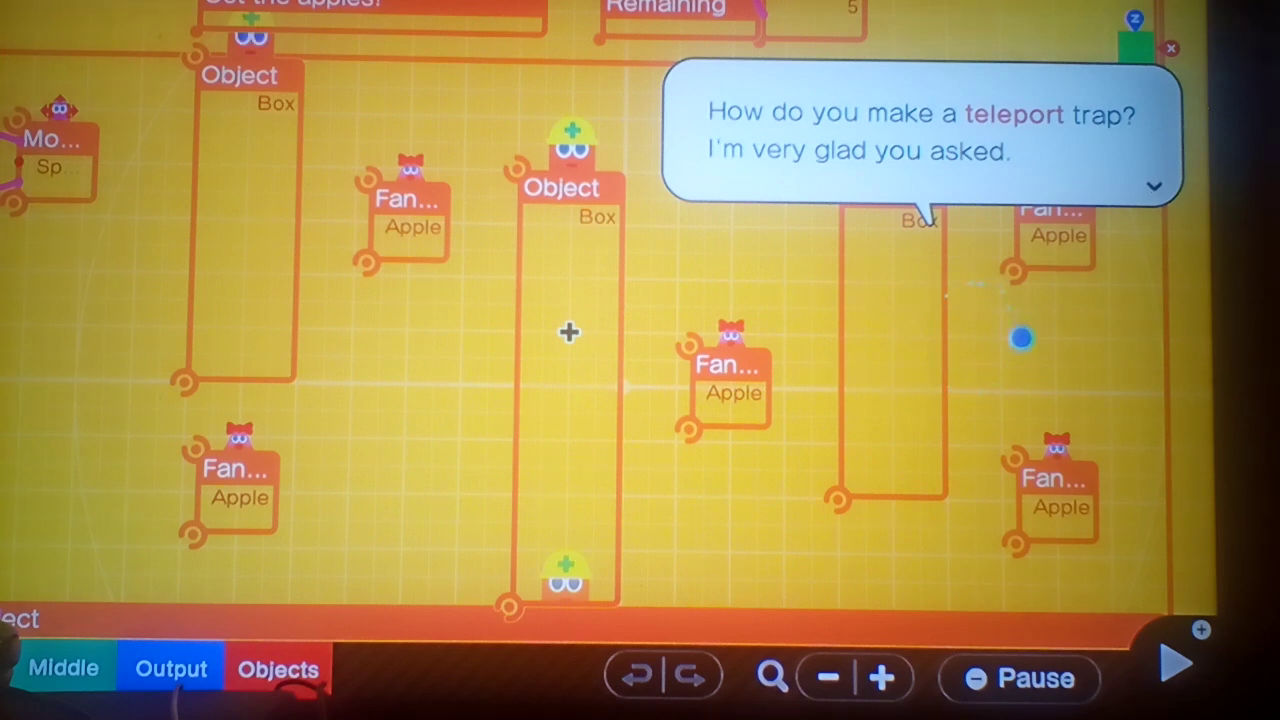
Advance the guide and add a Teleport Object: Entrance Nodon from the teleport objects.
click(1153, 187)
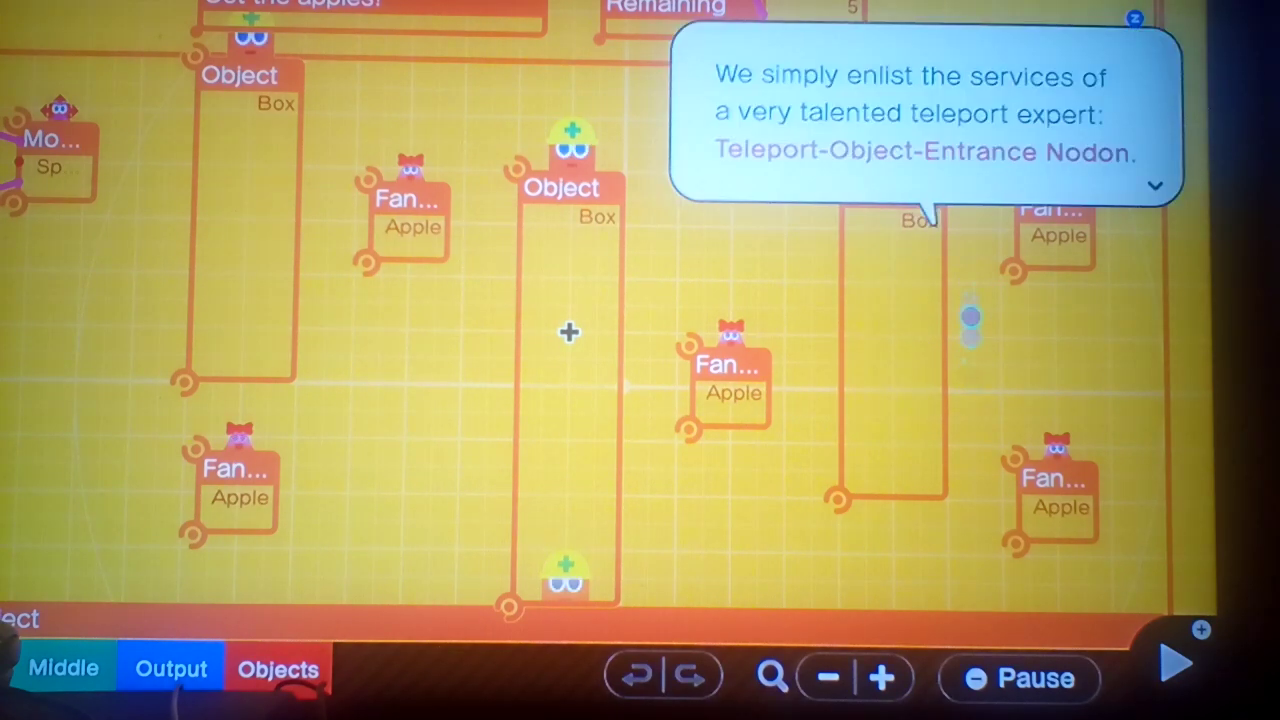
mouse_move(801, 397)
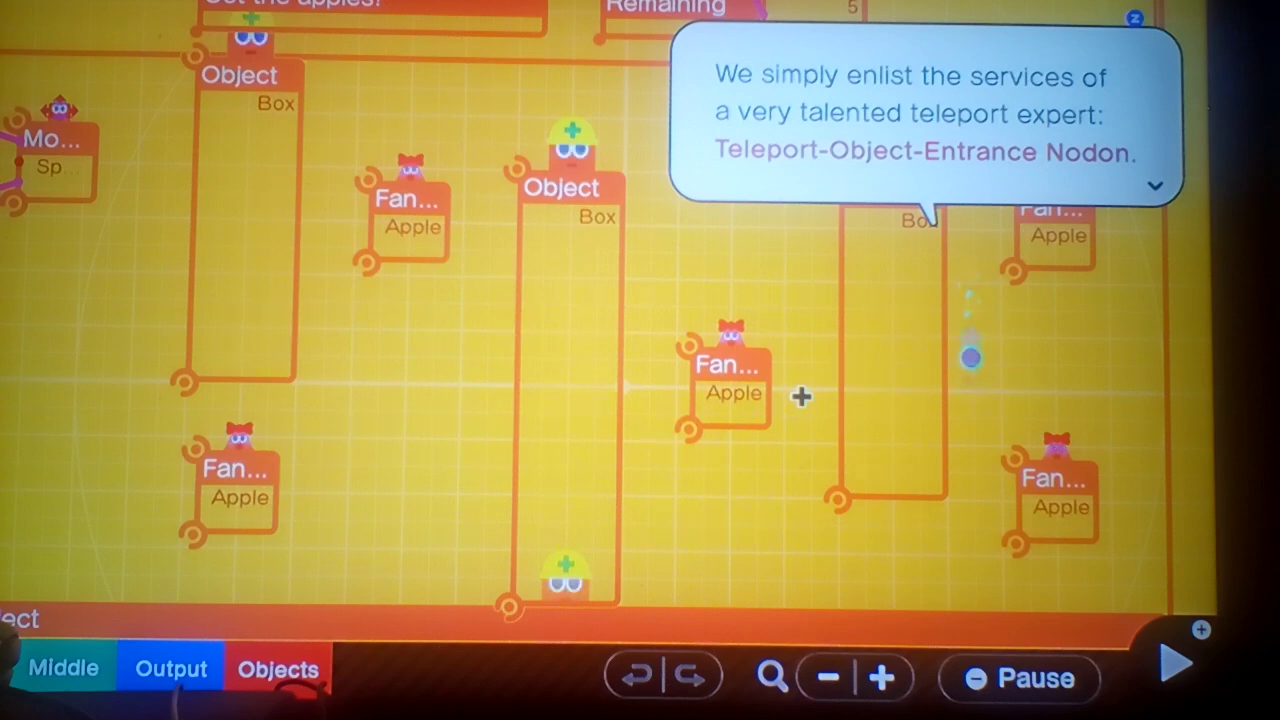
click(278, 668)
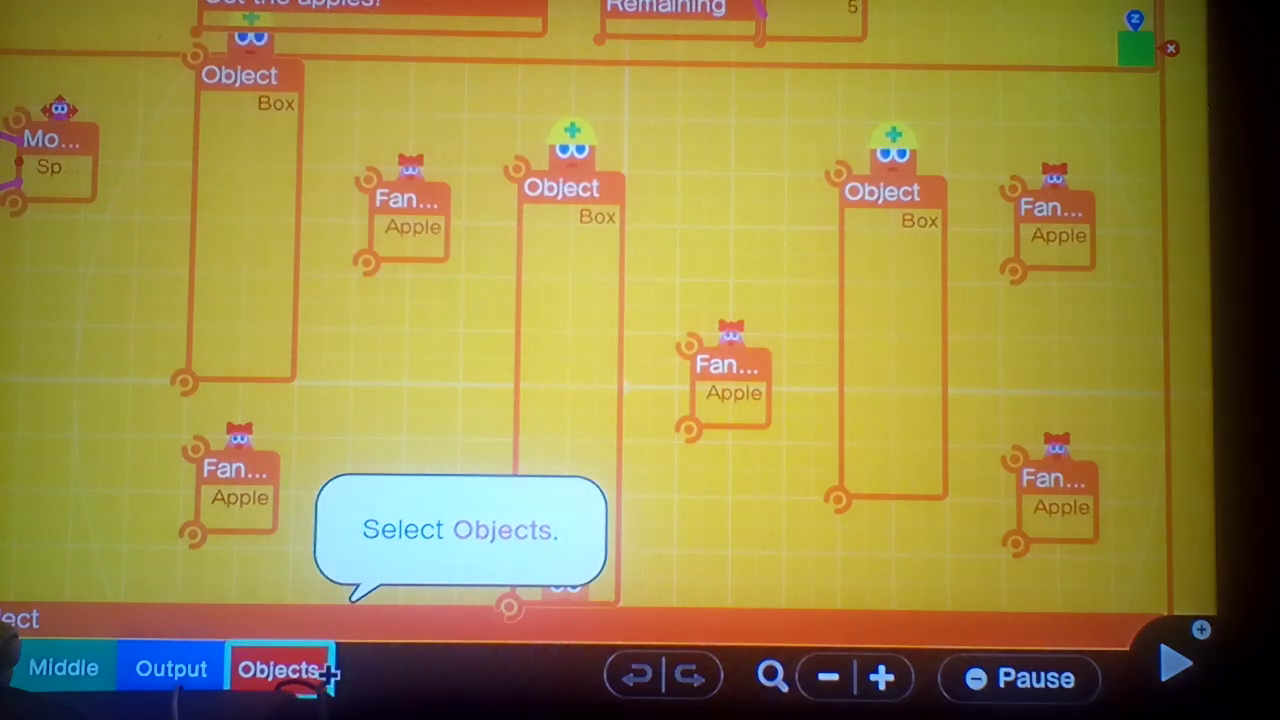
click(278, 668)
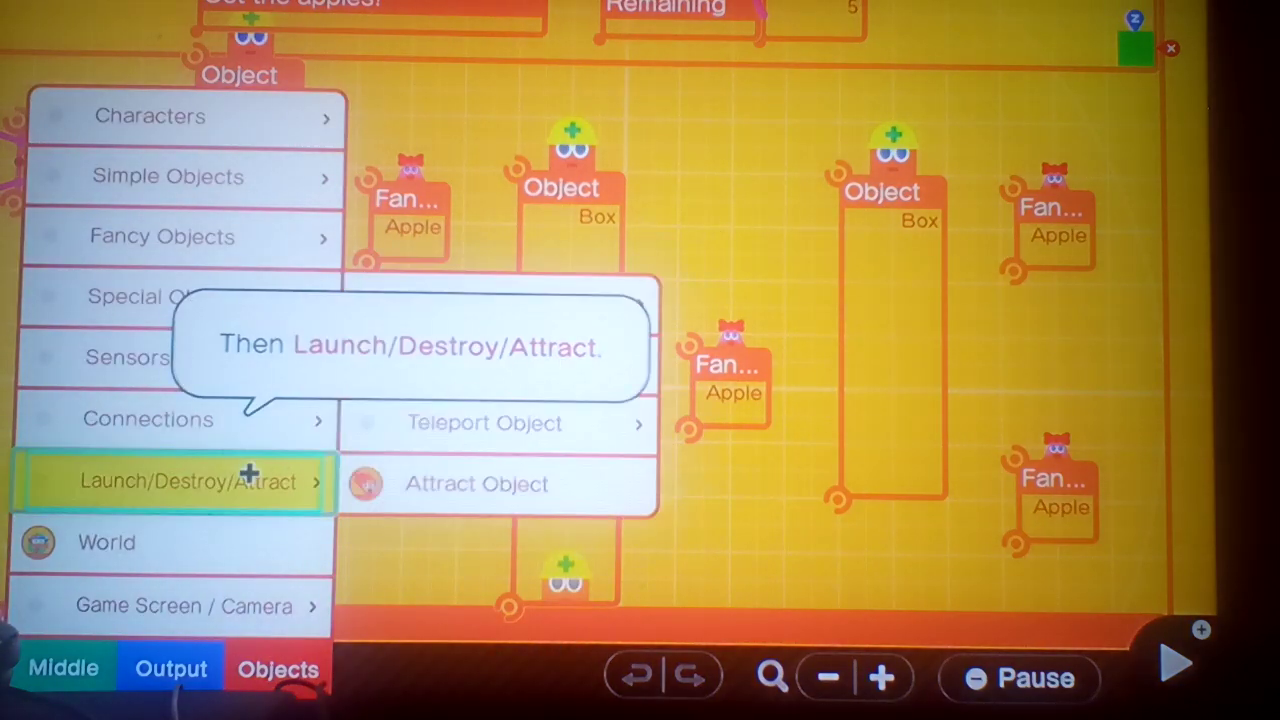
click(485, 422)
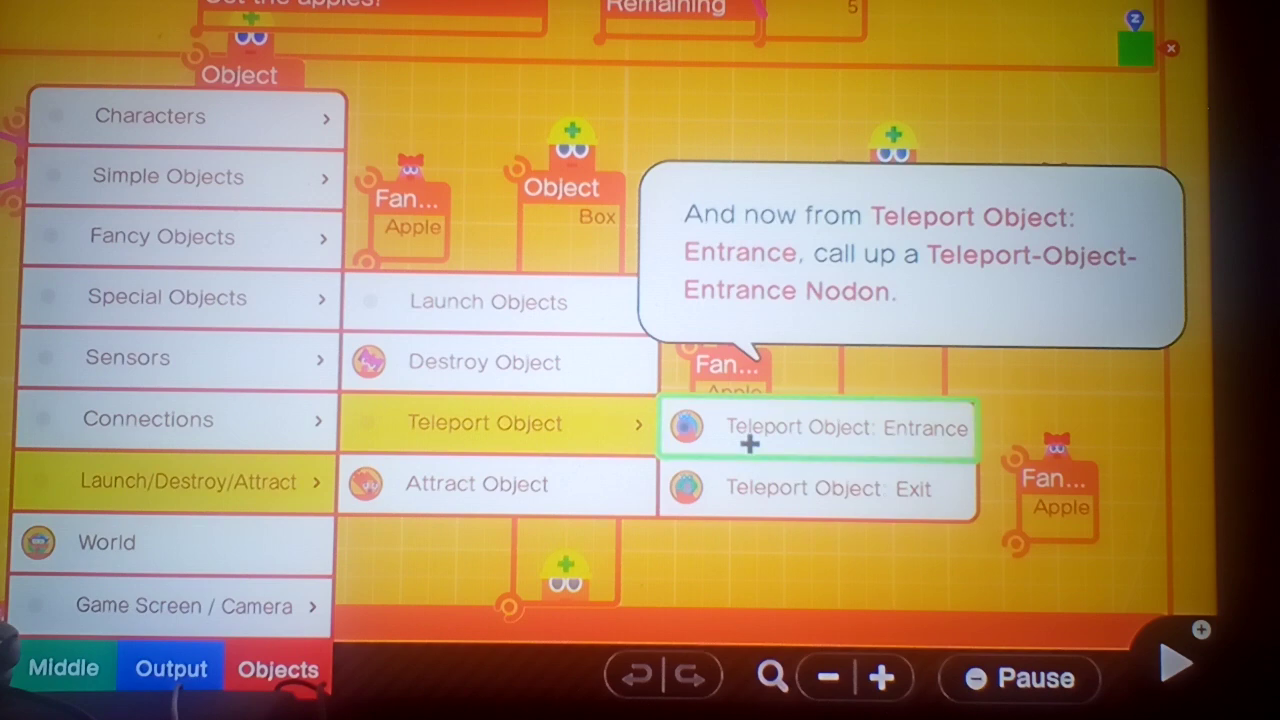
click(817, 428)
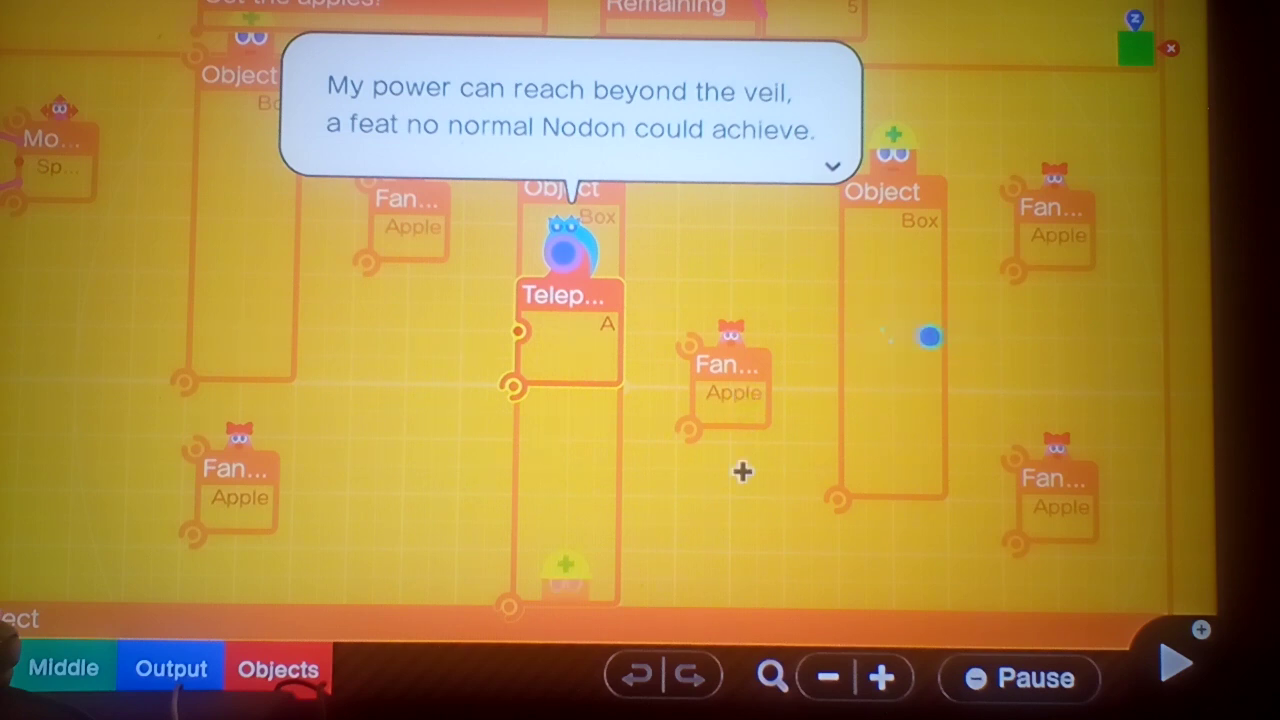
Finish the guide's introduction with the Teleport Object Entrance placed left of the middle Box.
click(831, 165)
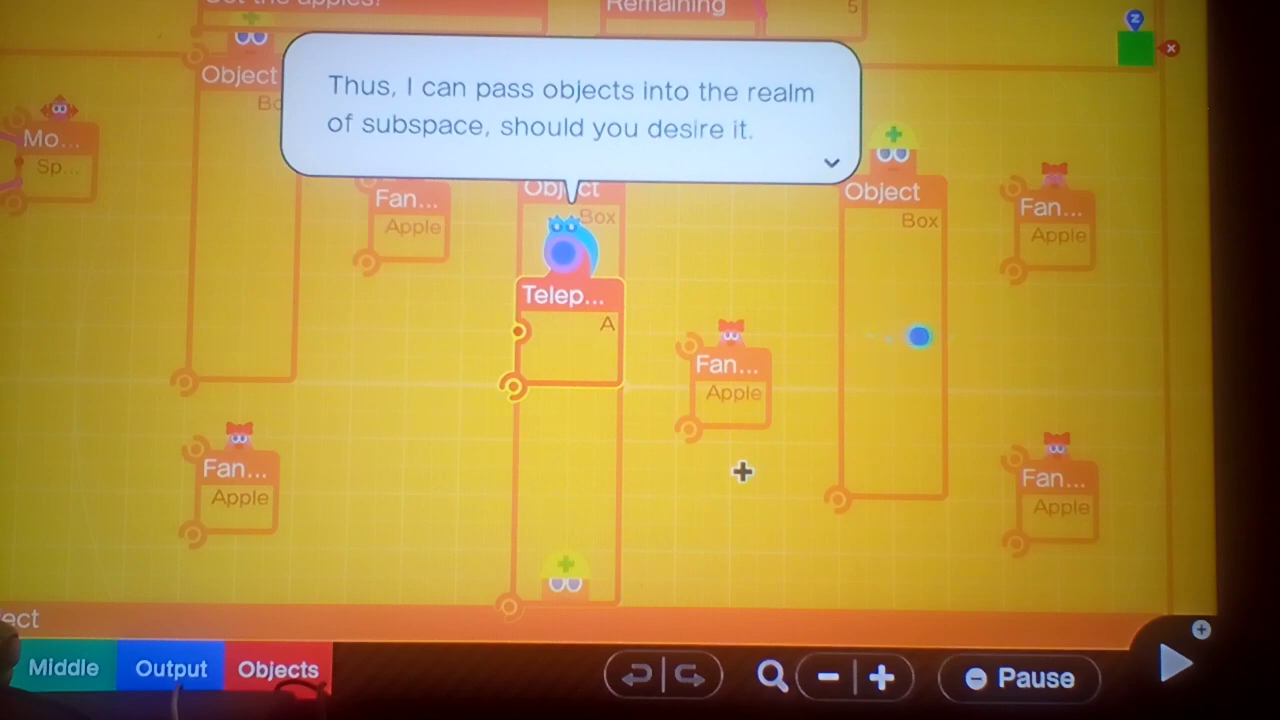
click(831, 163)
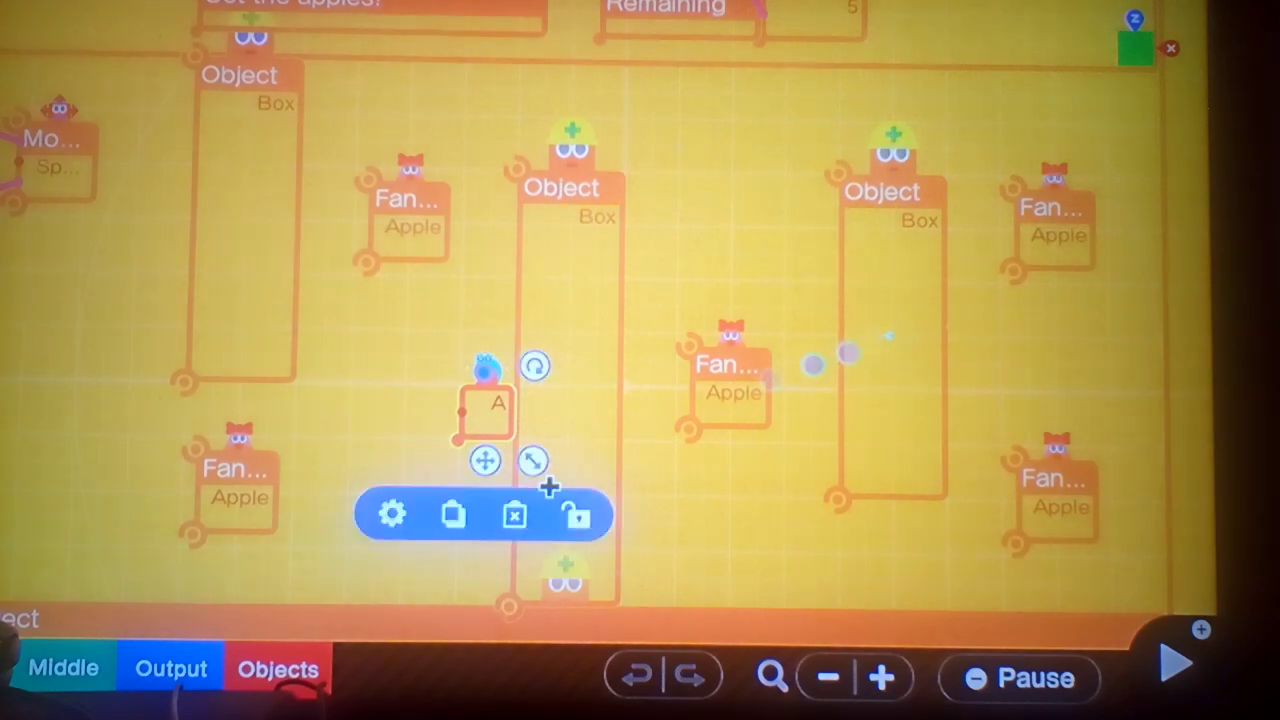
Set the Teleport Object Entrance's Object Shape to Sphere and close its settings.
click(391, 513)
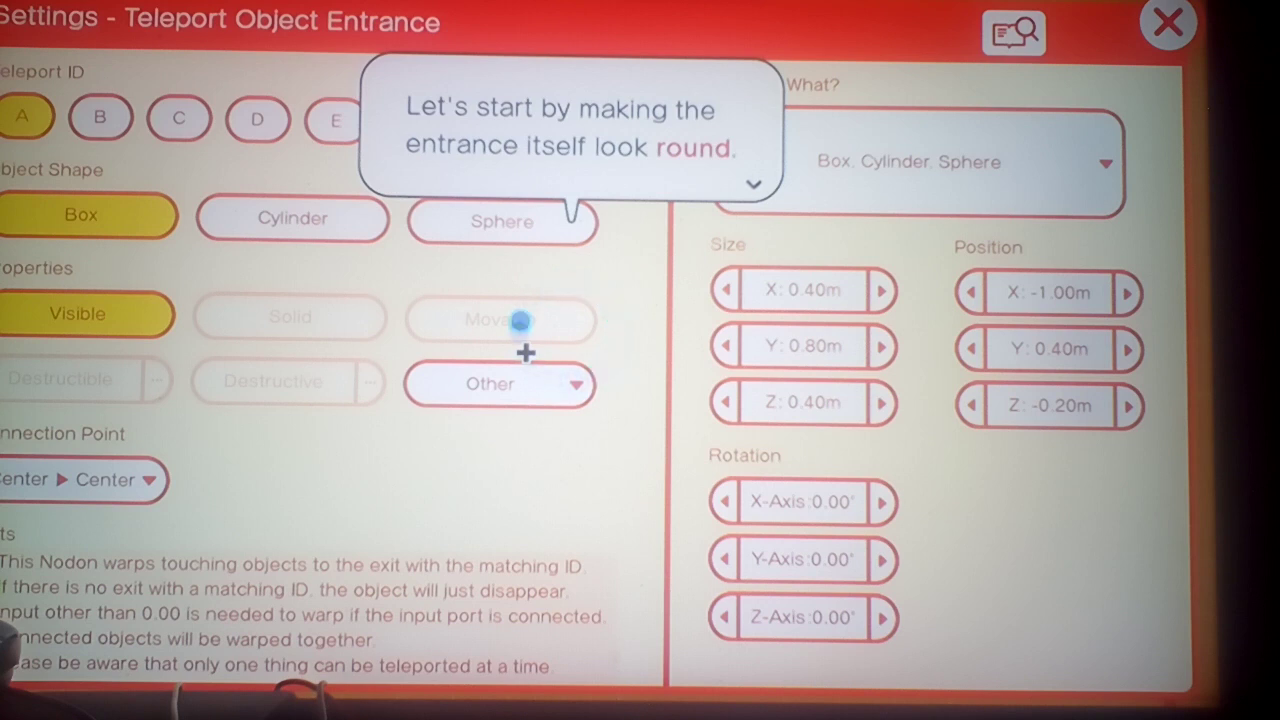
click(502, 221)
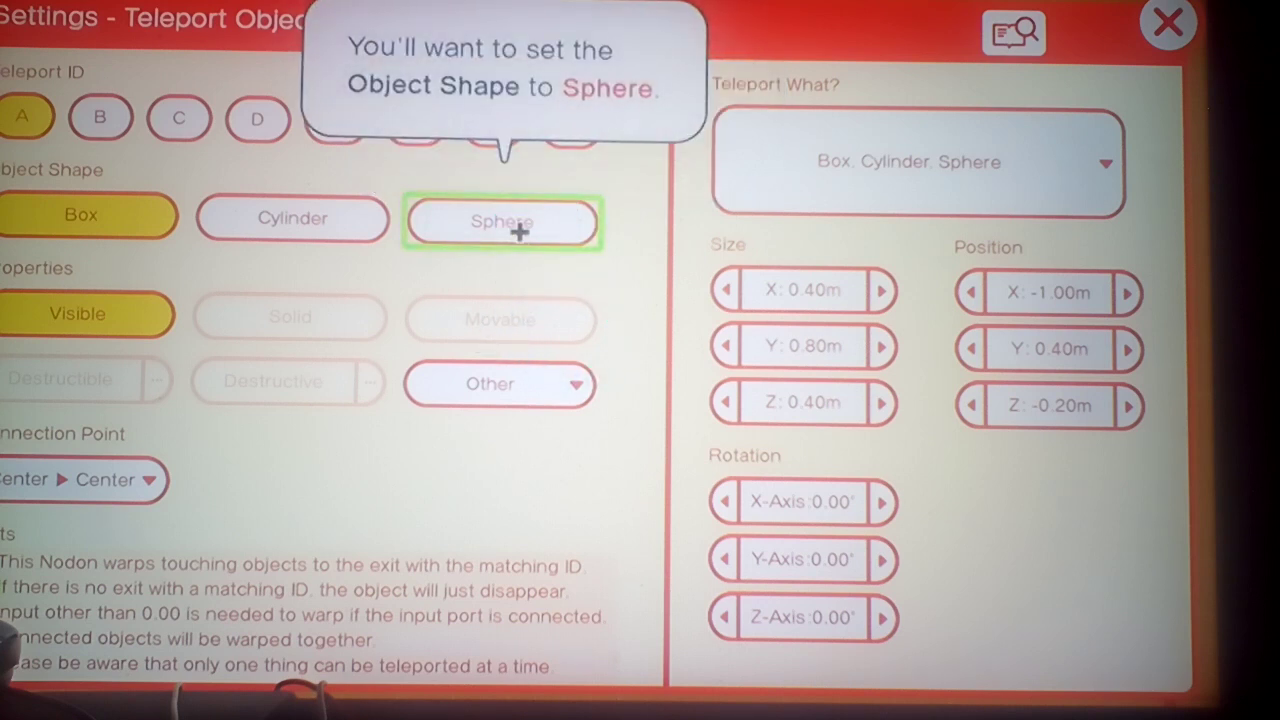
click(503, 221)
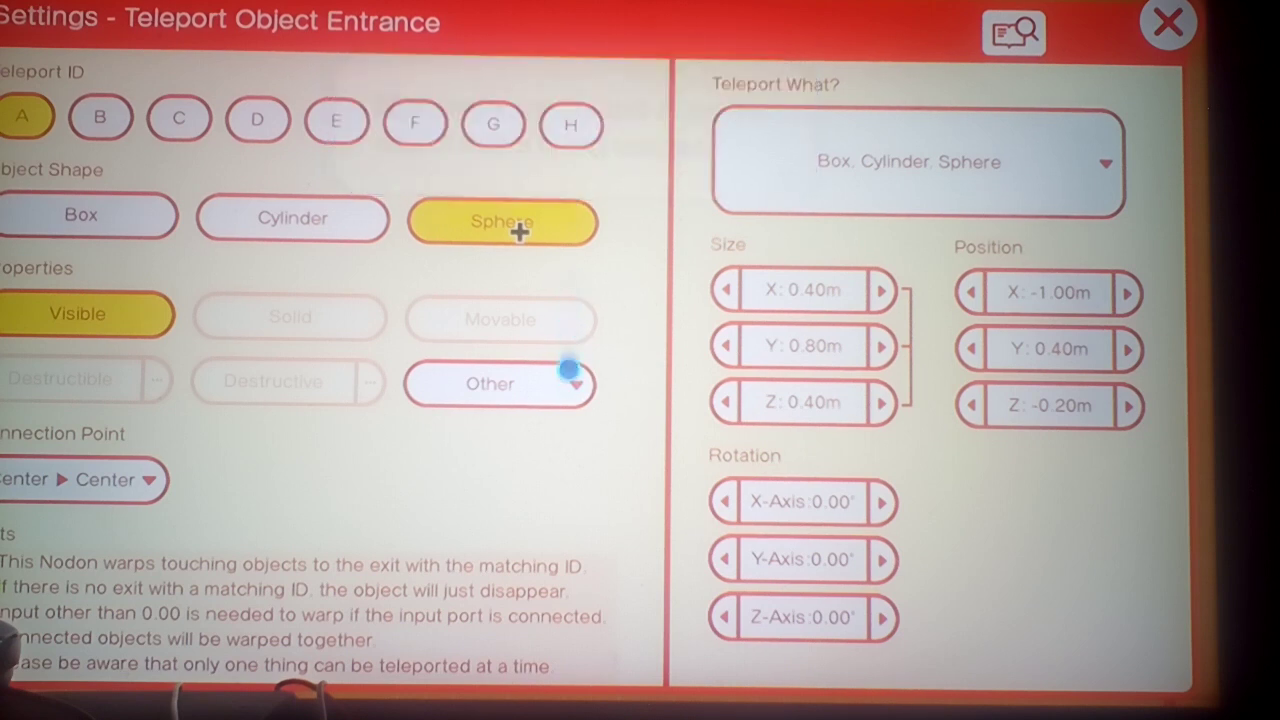
click(917, 161)
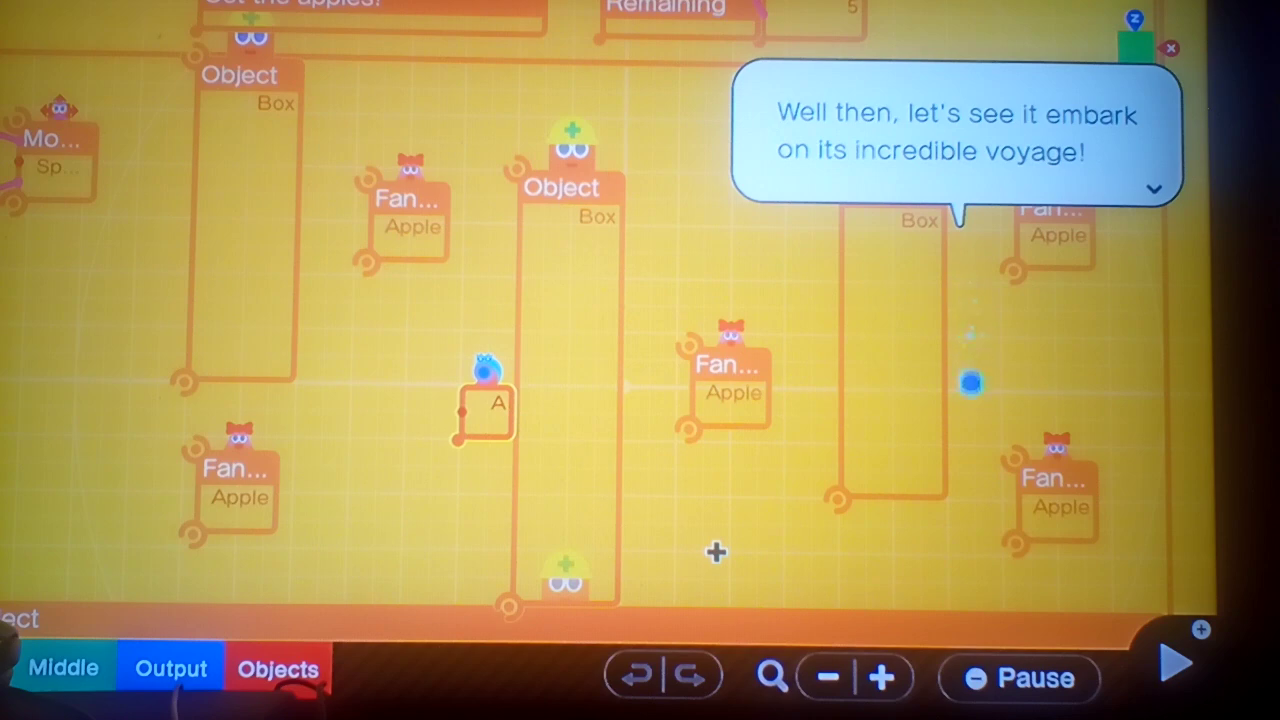
click(1158, 664)
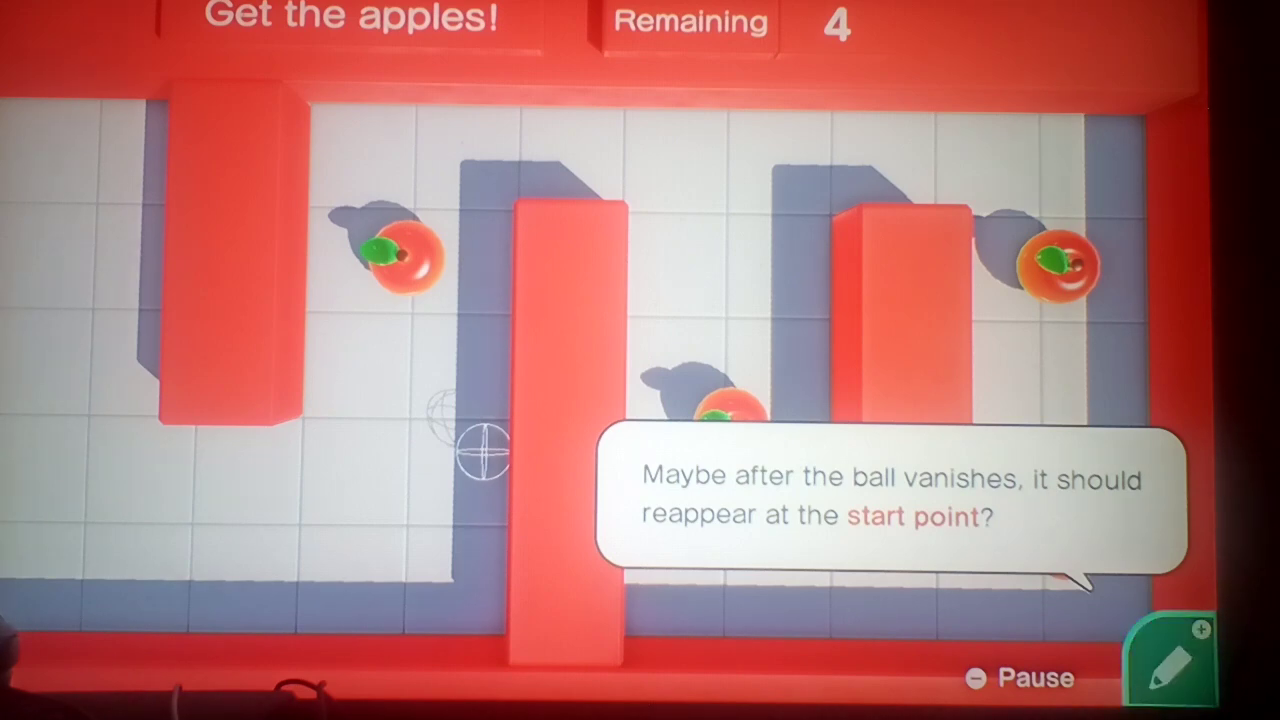
click(1165, 655)
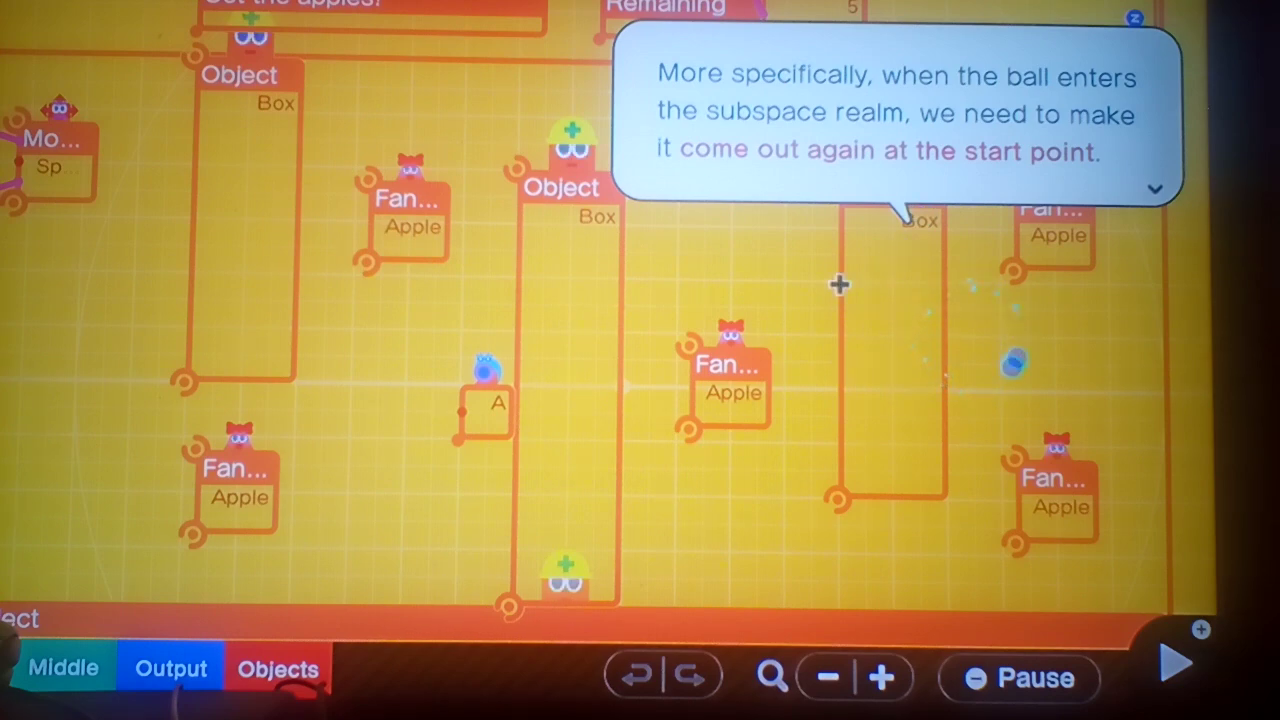
Advance the guide and show the Teleport Object entrance and exit choices under Launch/Destroy/Attract.
click(1154, 190)
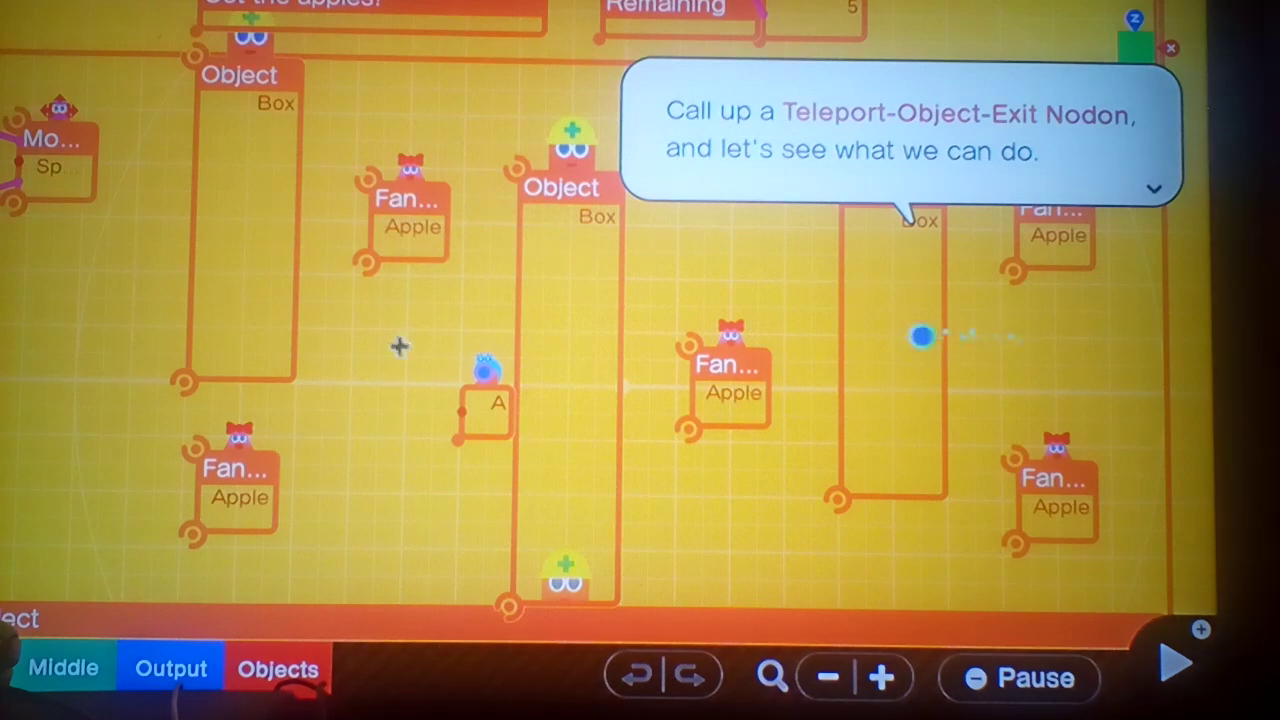
click(277, 668)
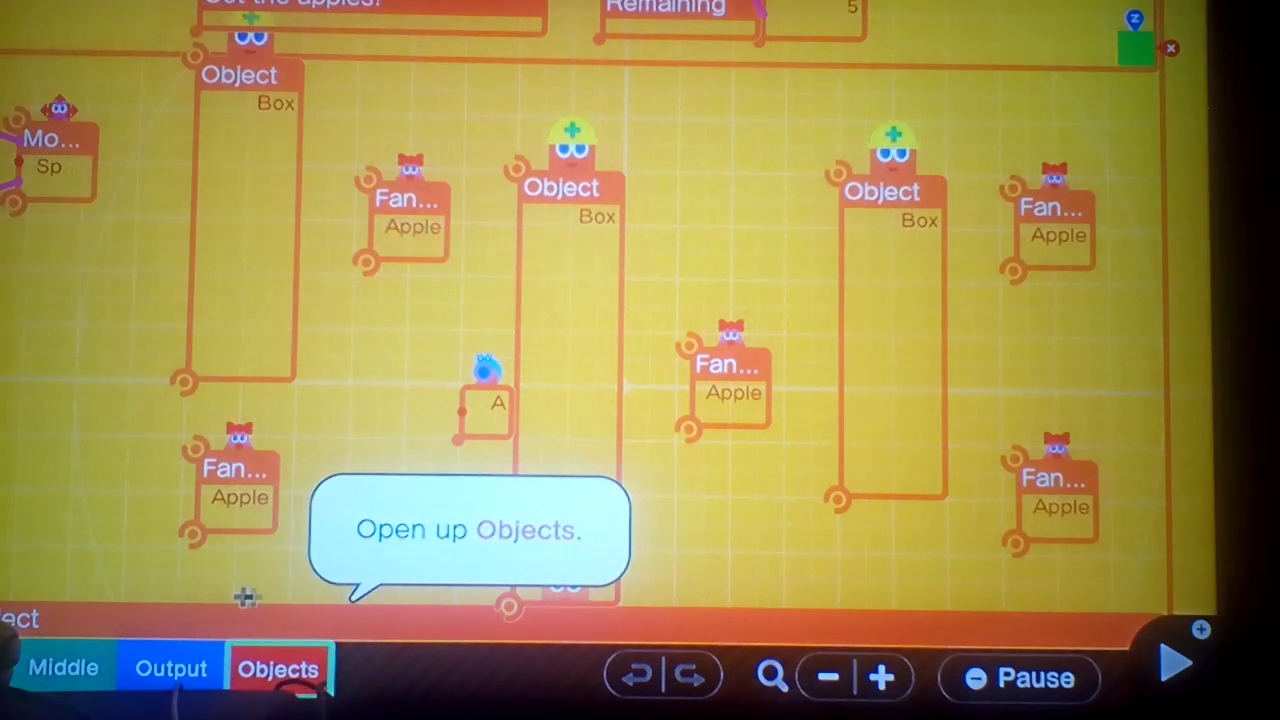
click(278, 668)
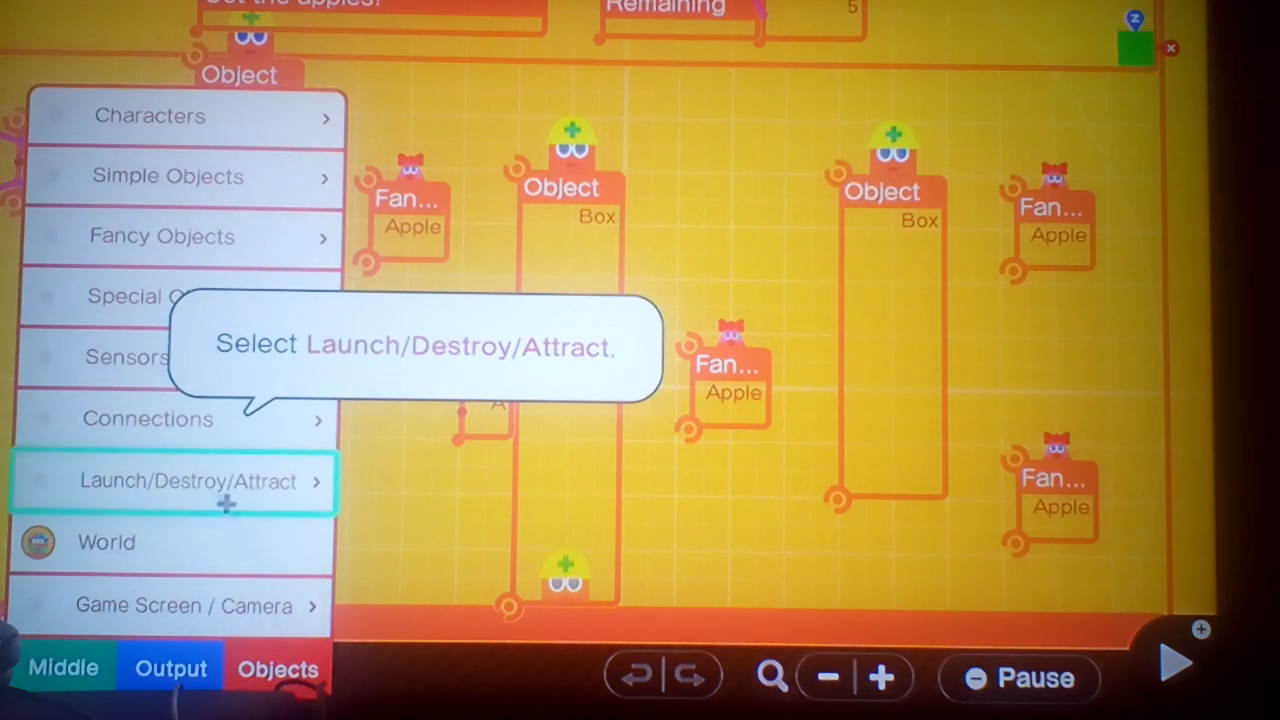
click(184, 481)
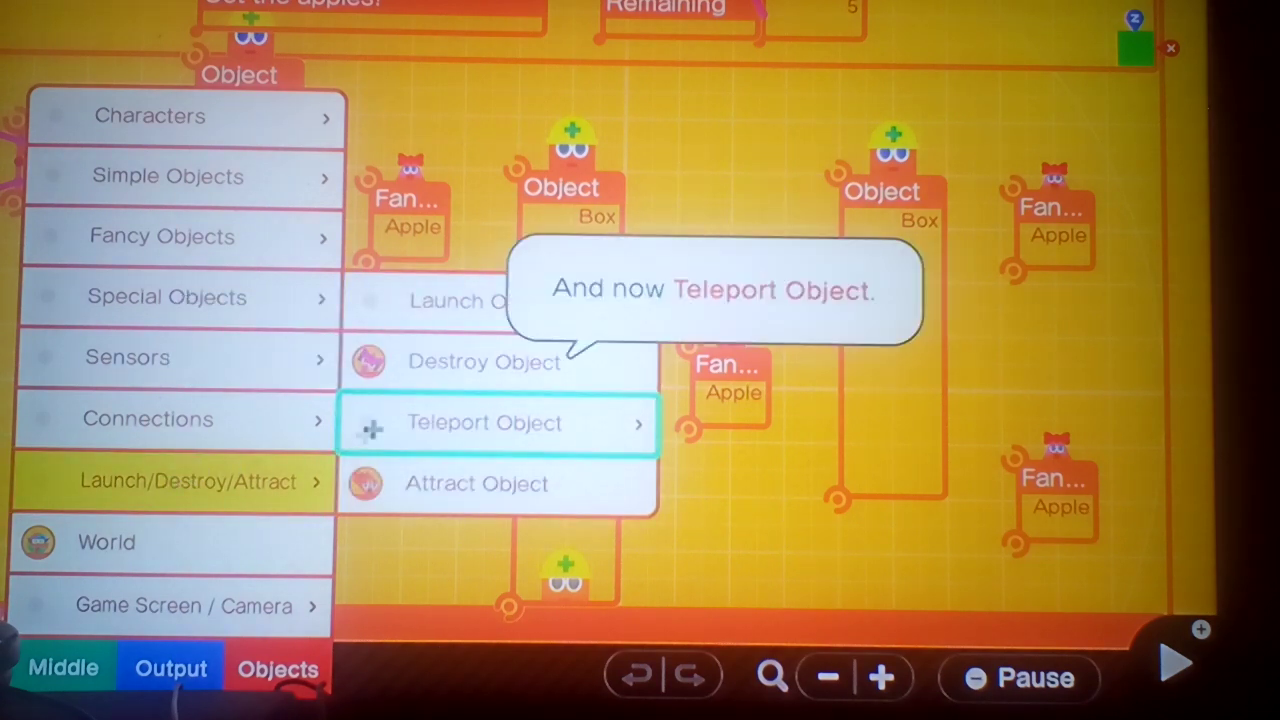
click(484, 422)
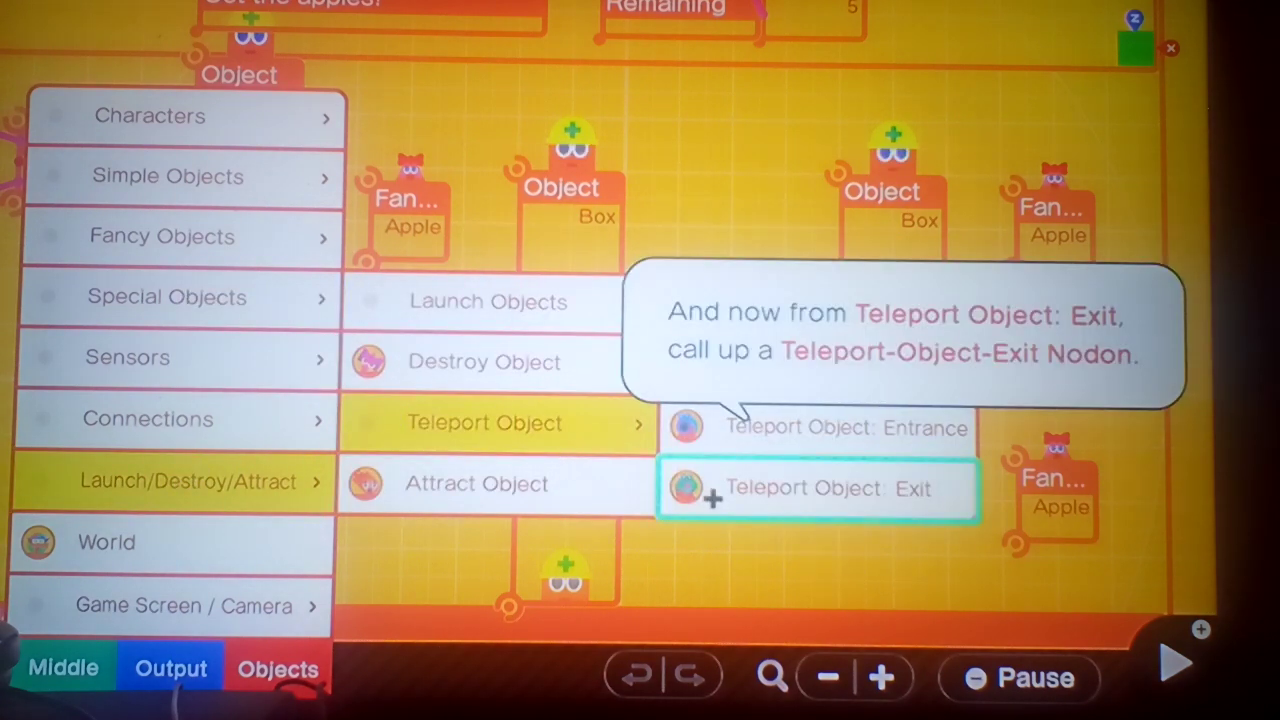